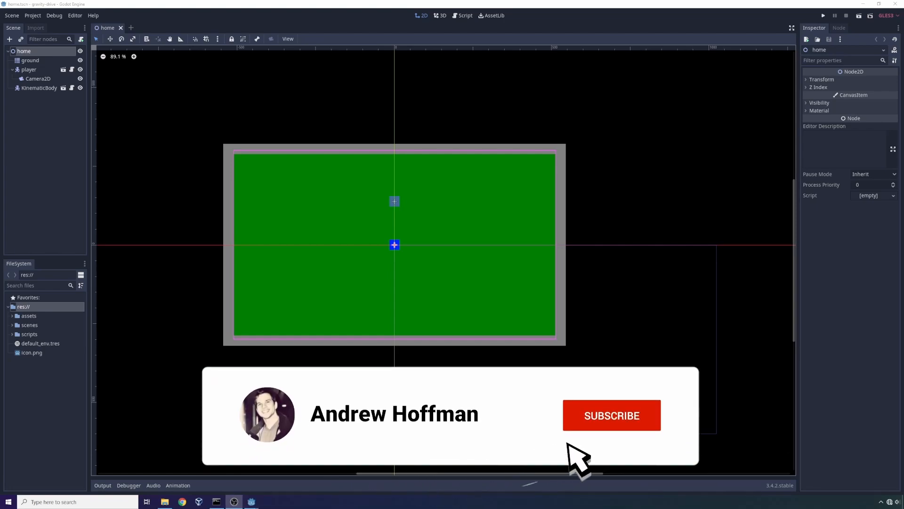
Expand the scenes and scripts folders in the FileSystem dock.
{"action": "left_click", "coordinate": [610, 416]}
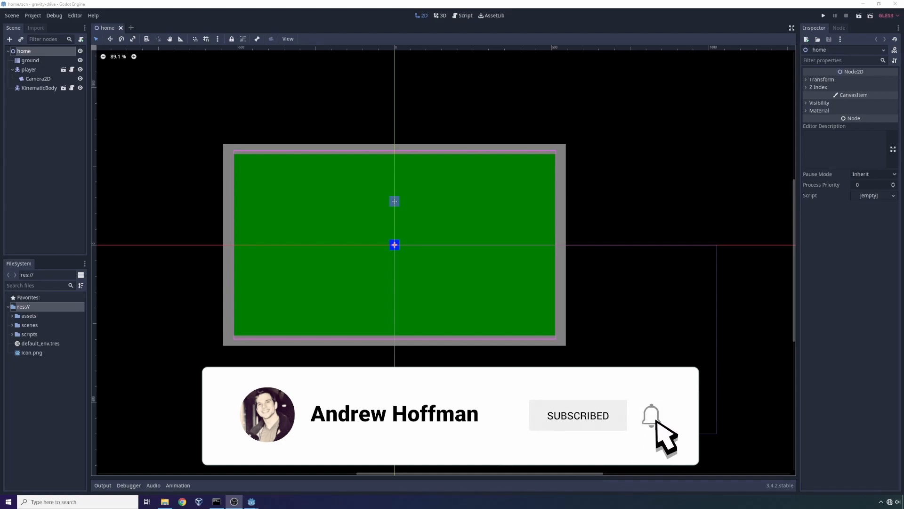
{"action": "left_click", "coordinate": [651, 414]}
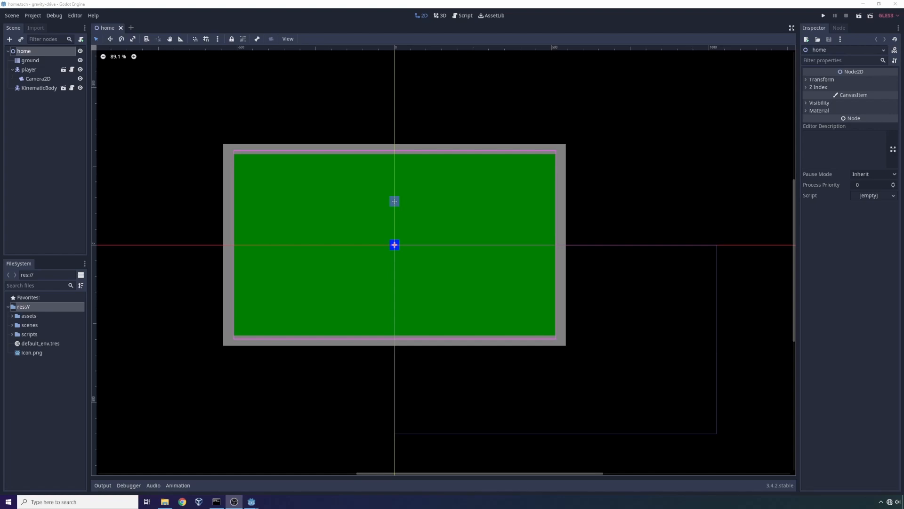
{"action": "mouse_move", "coordinate": [359, 214]}
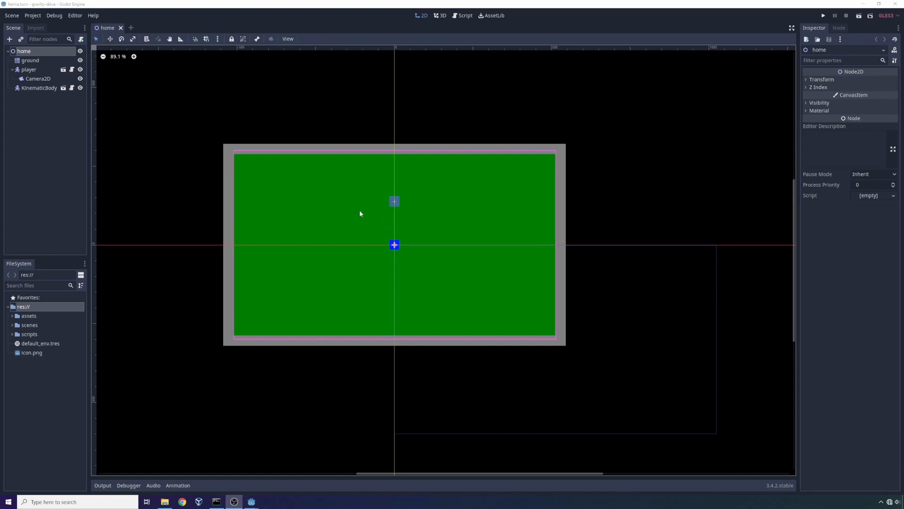
{"action": "mouse_move", "coordinate": [230, 245]}
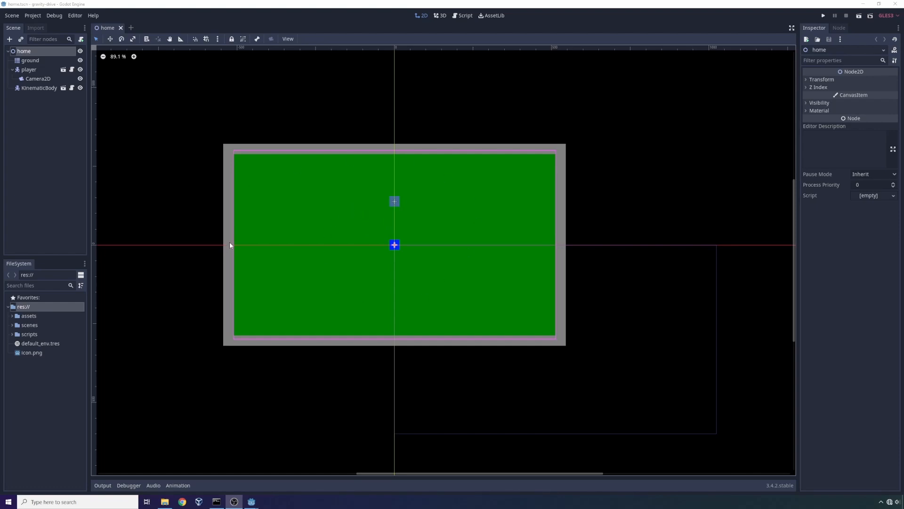
{"action": "mouse_move", "coordinate": [240, 267]}
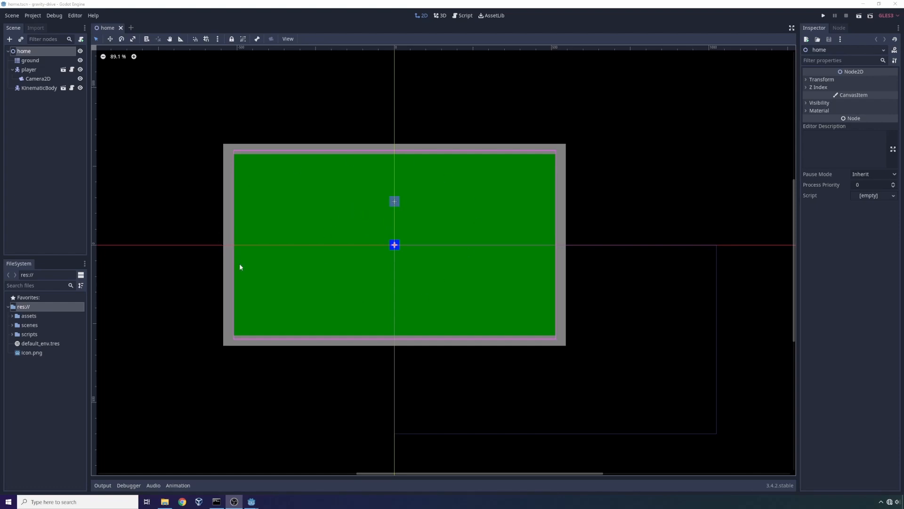
{"action": "mouse_move", "coordinate": [356, 196]}
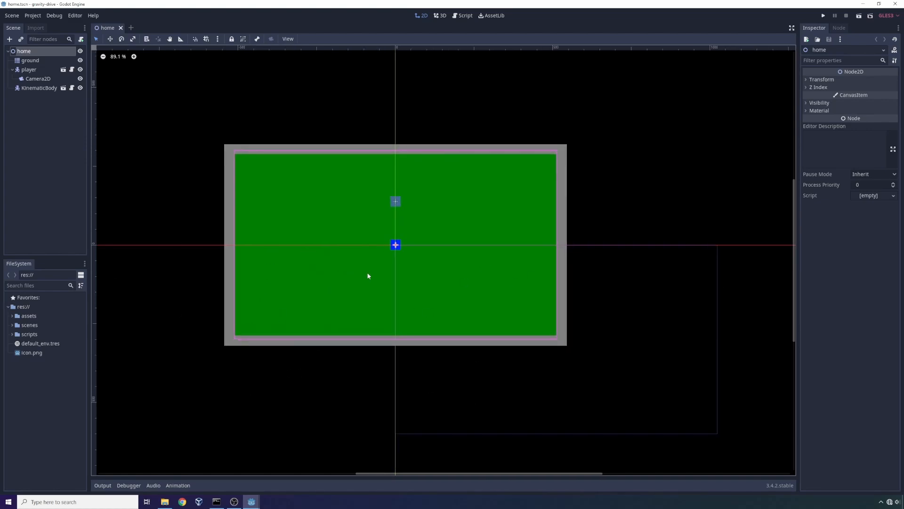
{"action": "mouse_move", "coordinate": [397, 287]}
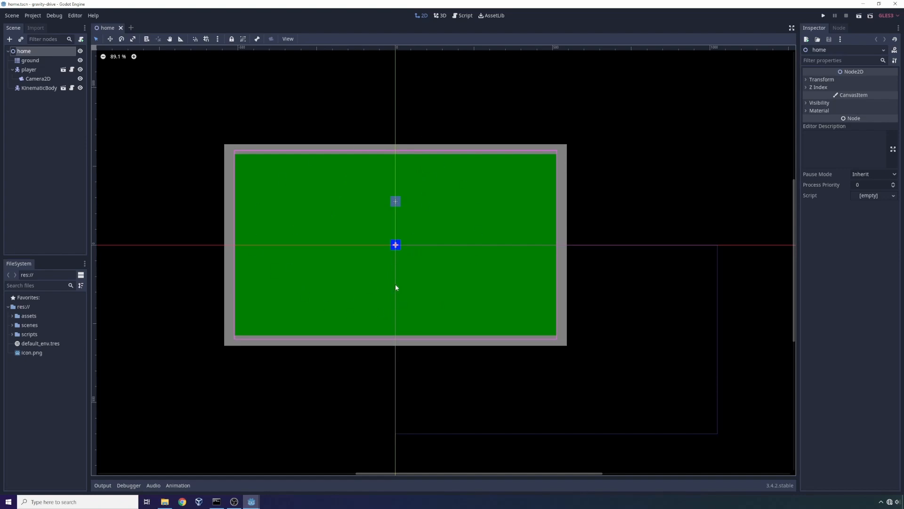
{"action": "mouse_move", "coordinate": [56, 395]}
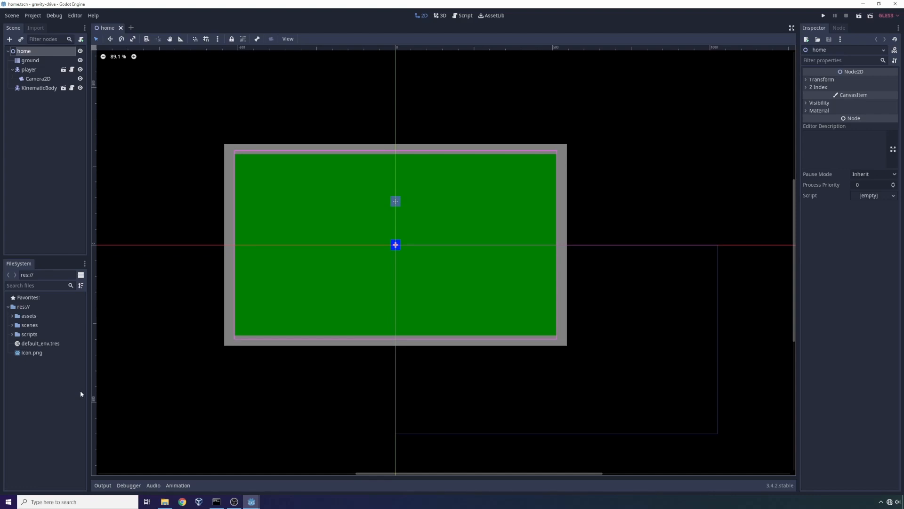
{"action": "mouse_move", "coordinate": [324, 322]}
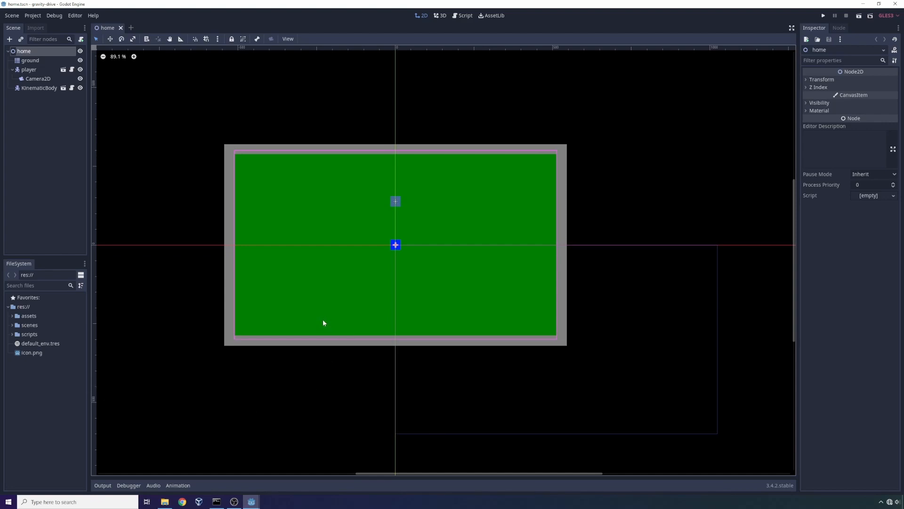
{"action": "mouse_move", "coordinate": [319, 322]}
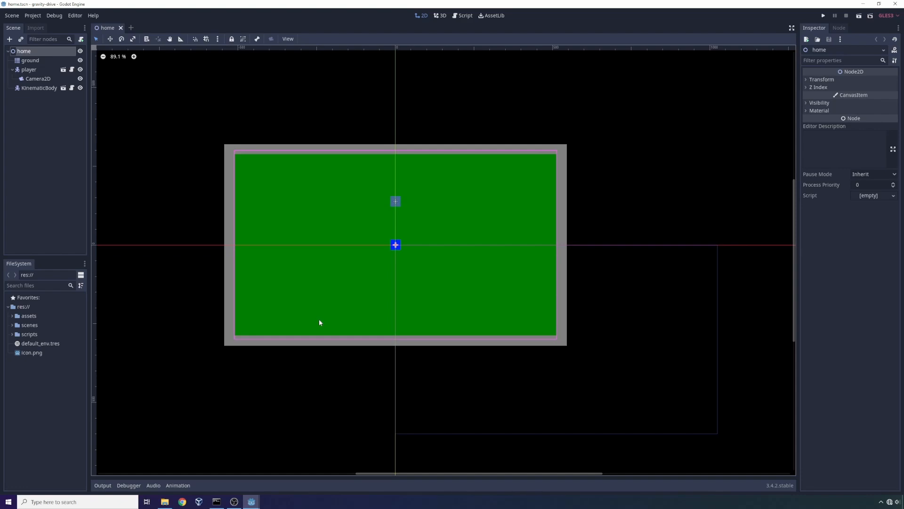
{"action": "mouse_move", "coordinate": [410, 203]}
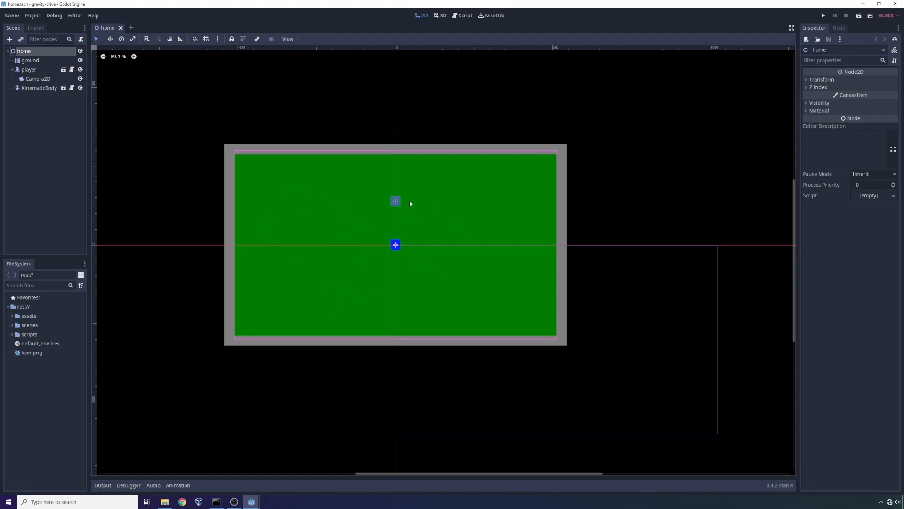
{"action": "mouse_move", "coordinate": [189, 335]}
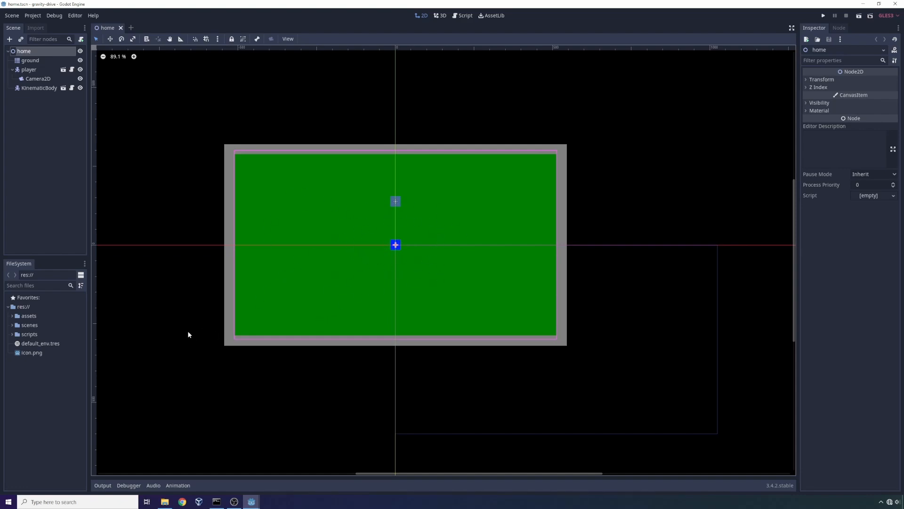
{"action": "mouse_move", "coordinate": [165, 338]}
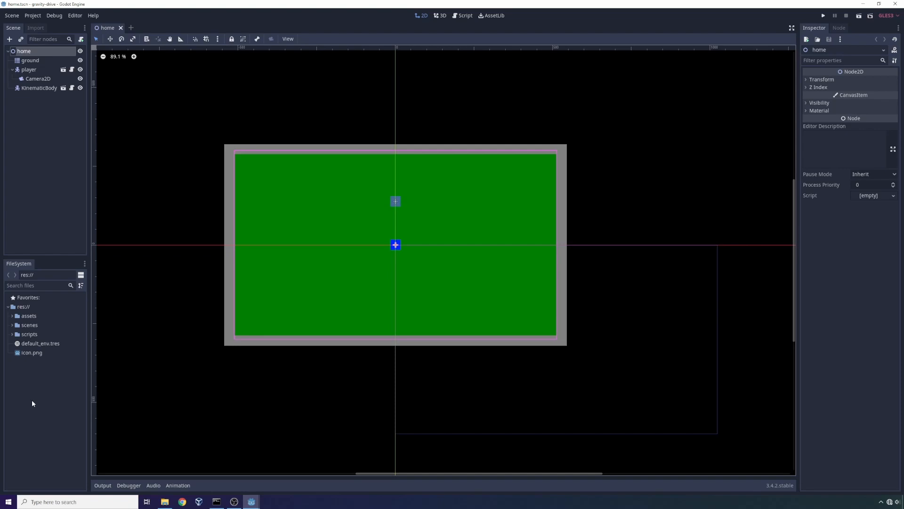
{"action": "left_click", "coordinate": [29, 325]}
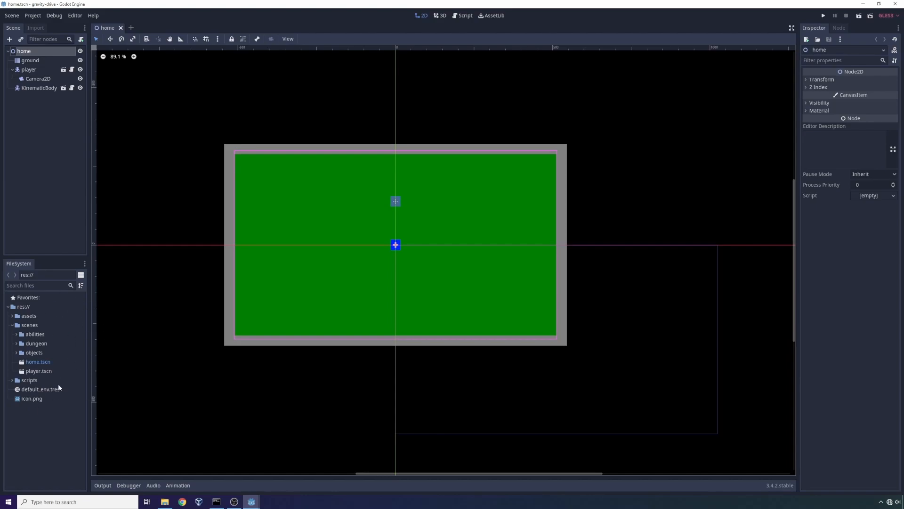
{"action": "mouse_move", "coordinate": [28, 379]}
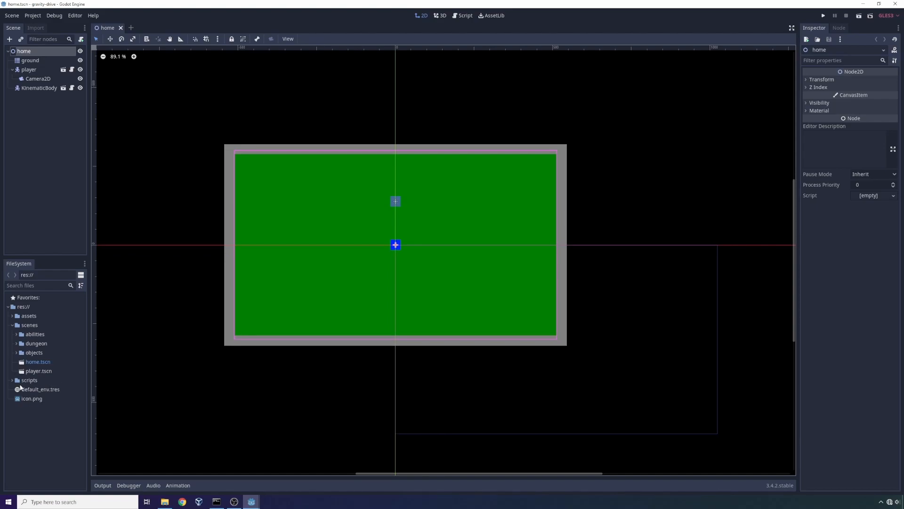
{"action": "left_click", "coordinate": [27, 316]}
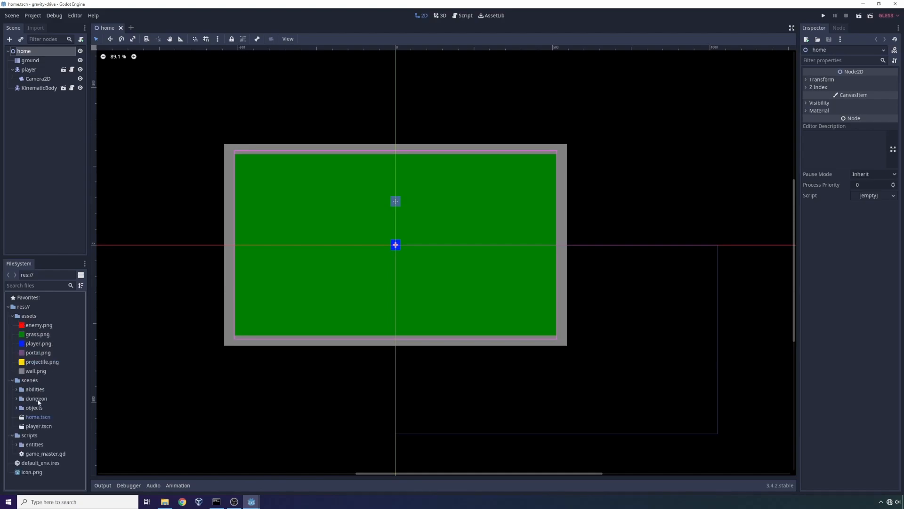
{"action": "mouse_move", "coordinate": [14, 386]}
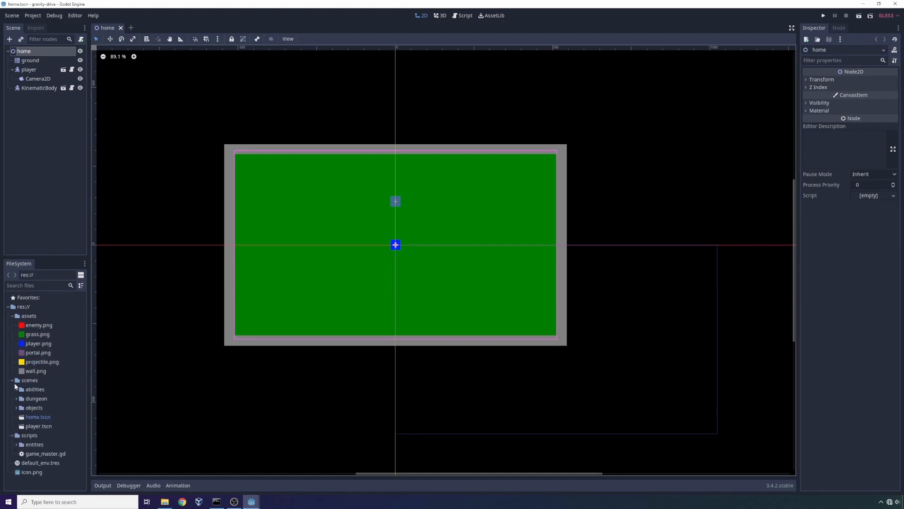
Expand the abilities folder and browse its blink and move ability folders.
{"action": "left_click", "coordinate": [21, 389]}
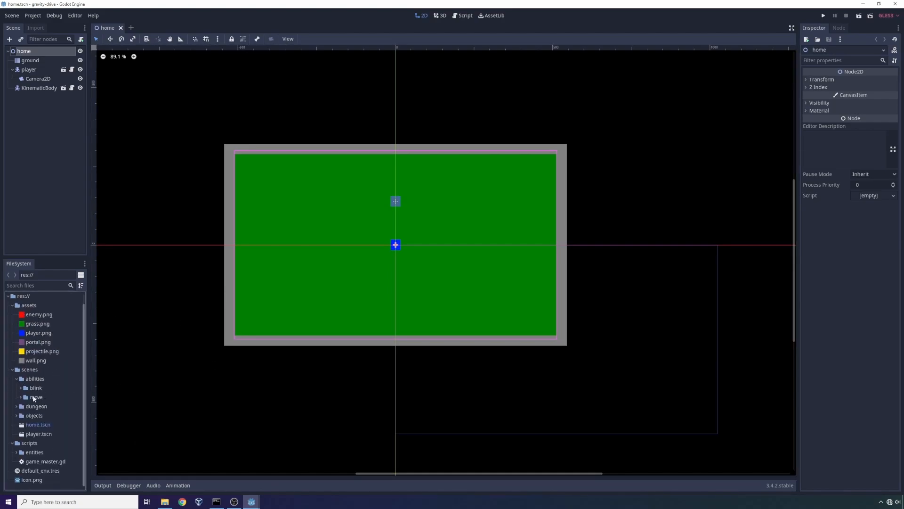
{"action": "left_click", "coordinate": [35, 387]}
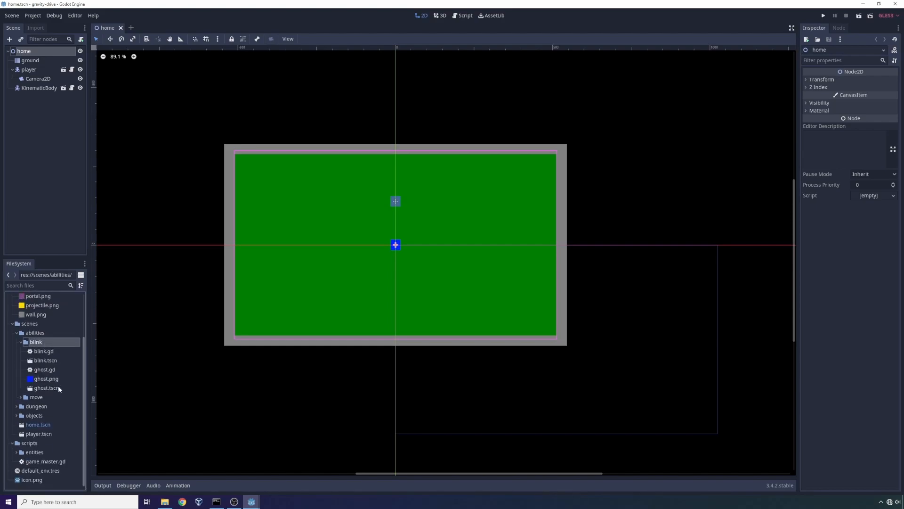
{"action": "mouse_move", "coordinate": [46, 369]}
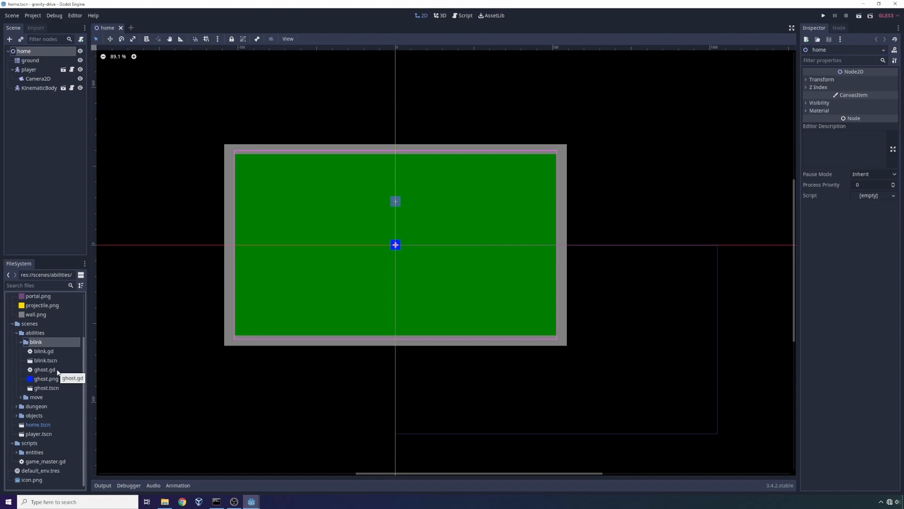
{"action": "left_click", "coordinate": [35, 397]}
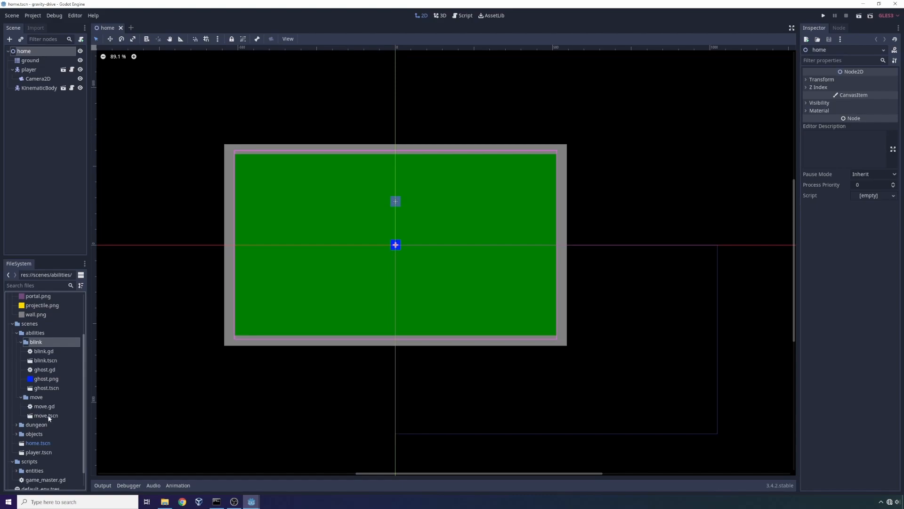
{"action": "mouse_move", "coordinate": [44, 406]}
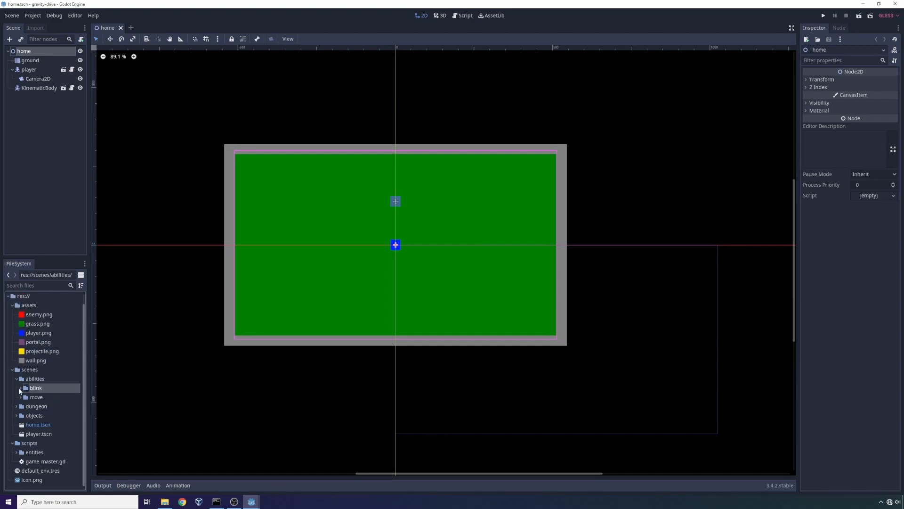
Open the player scene, inspect its collision shape and sprite, and show entity.gd in the Script workspace.
{"action": "left_click", "coordinate": [36, 387]}
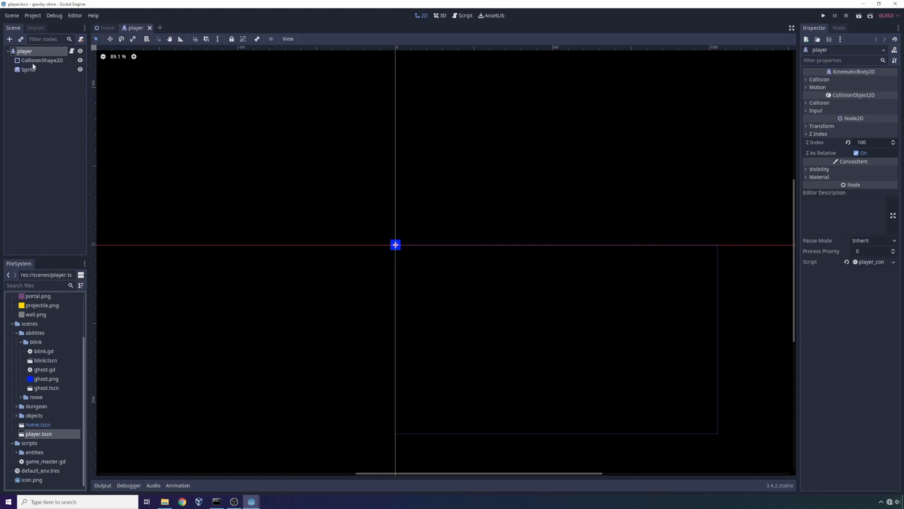
{"action": "left_click", "coordinate": [41, 60]}
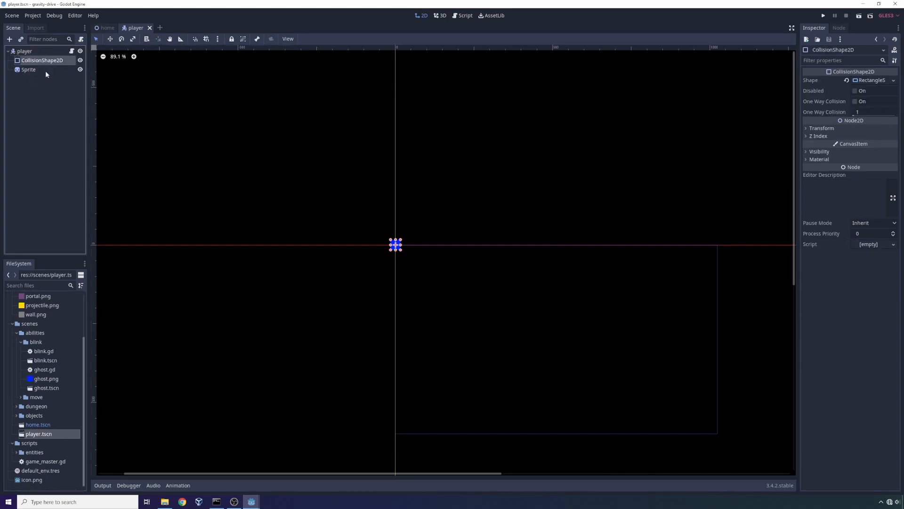
{"action": "left_click", "coordinate": [28, 68]}
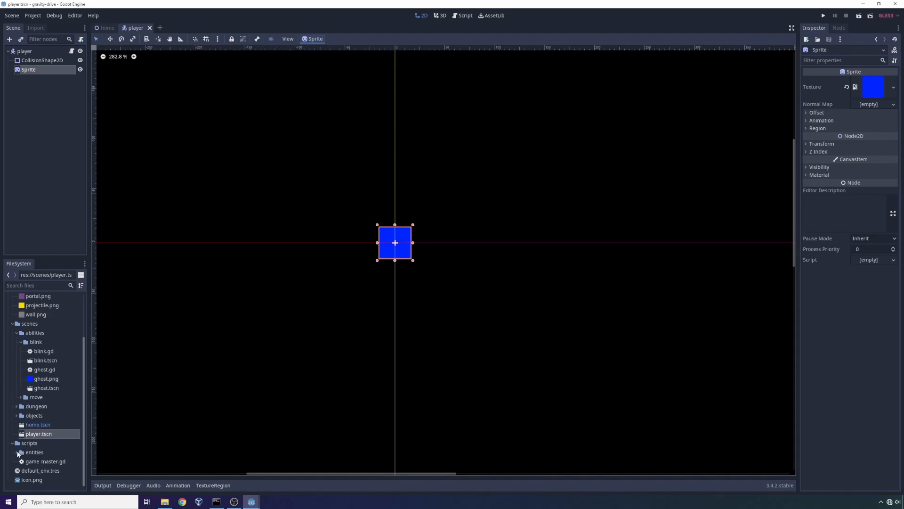
{"action": "left_click", "coordinate": [463, 15]}
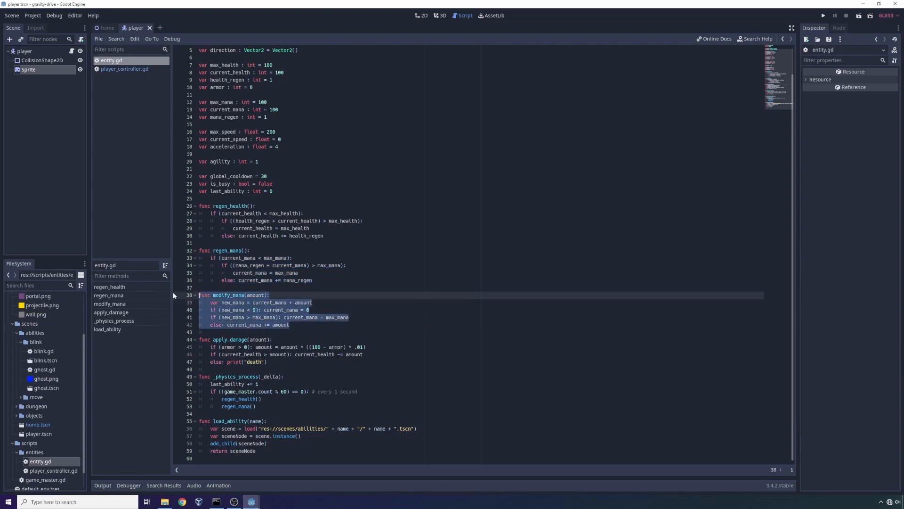
{"action": "left_click", "coordinate": [231, 362]}
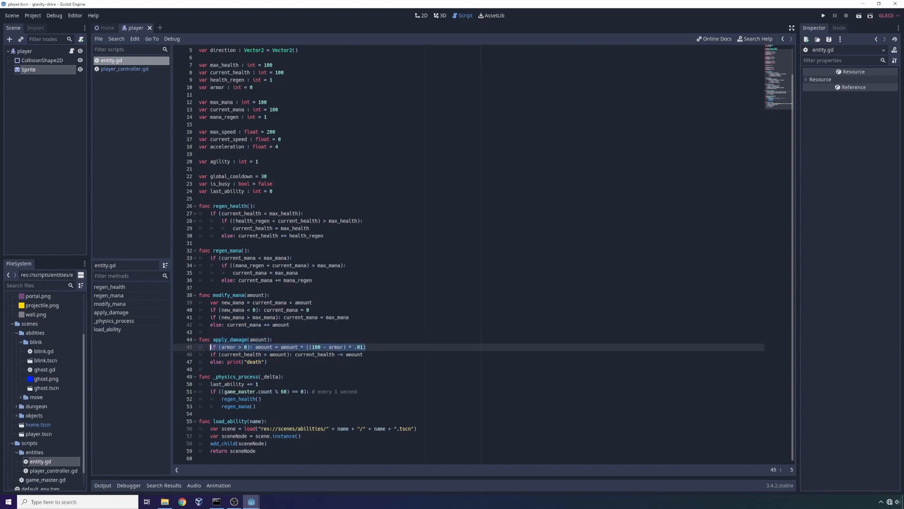
{"action": "left_click", "coordinate": [230, 361]}
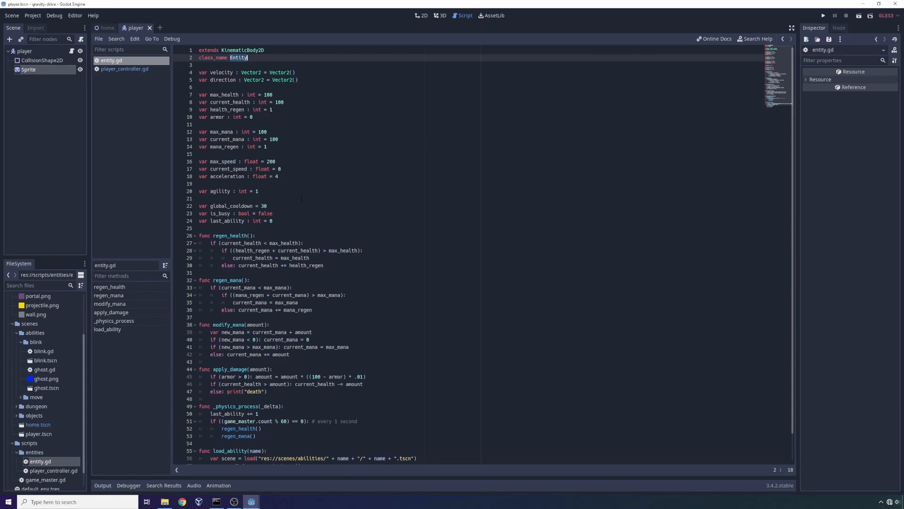
{"action": "scroll", "scroll_direction": "down", "scroll_amount": 3}
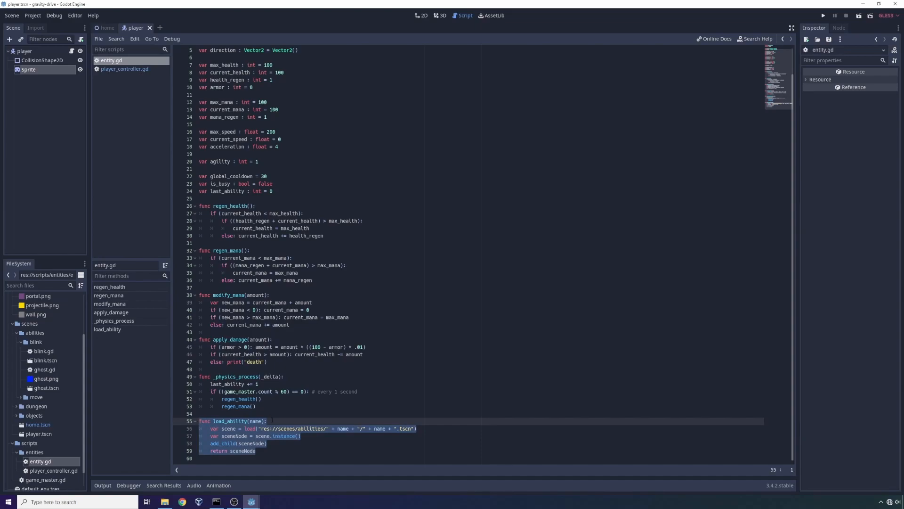
{"action": "left_click", "coordinate": [258, 422]}
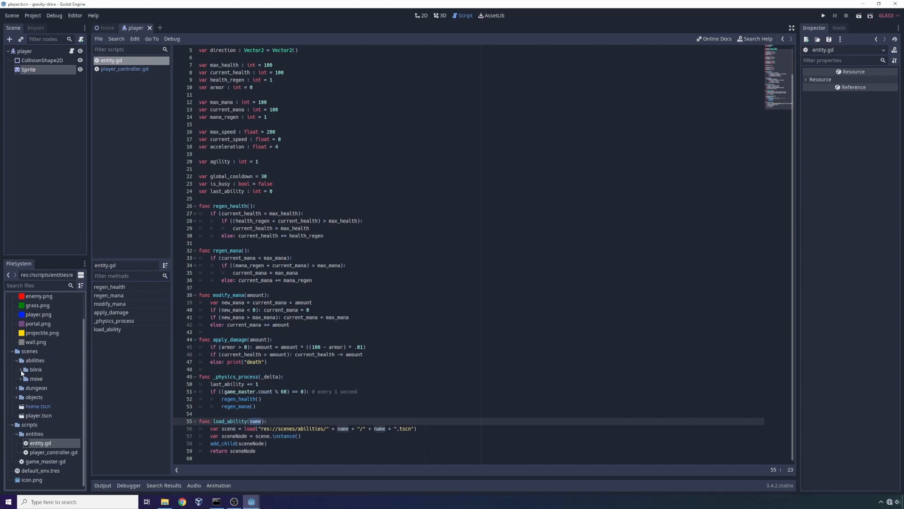
{"action": "left_click", "coordinate": [20, 369]}
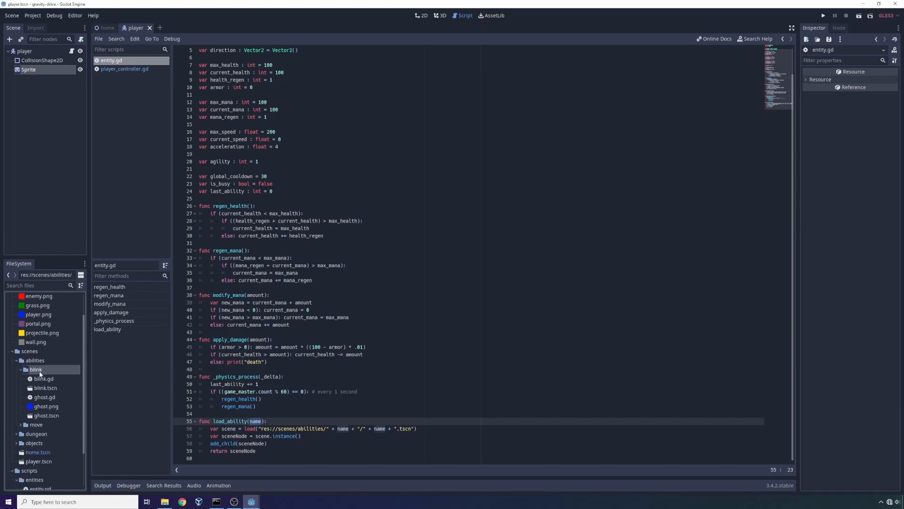
{"action": "left_click", "coordinate": [45, 387]}
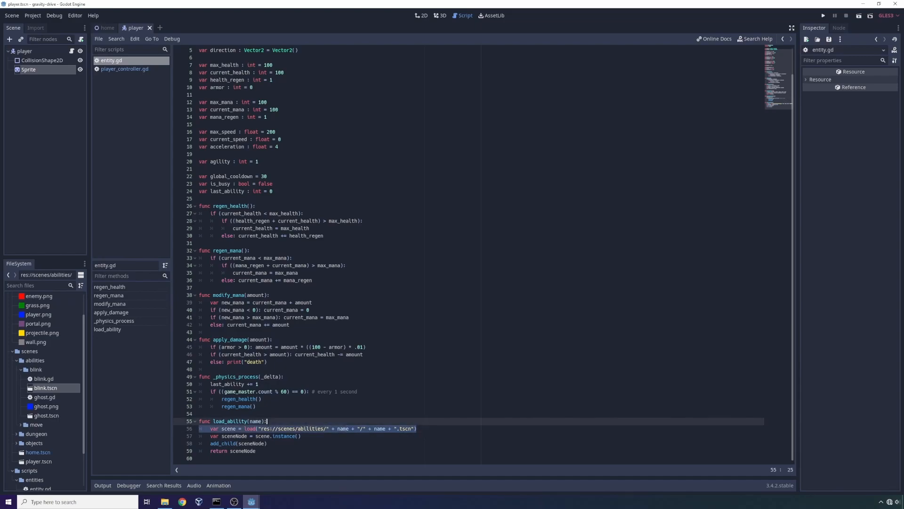
{"action": "double_click", "coordinate": [290, 435]}
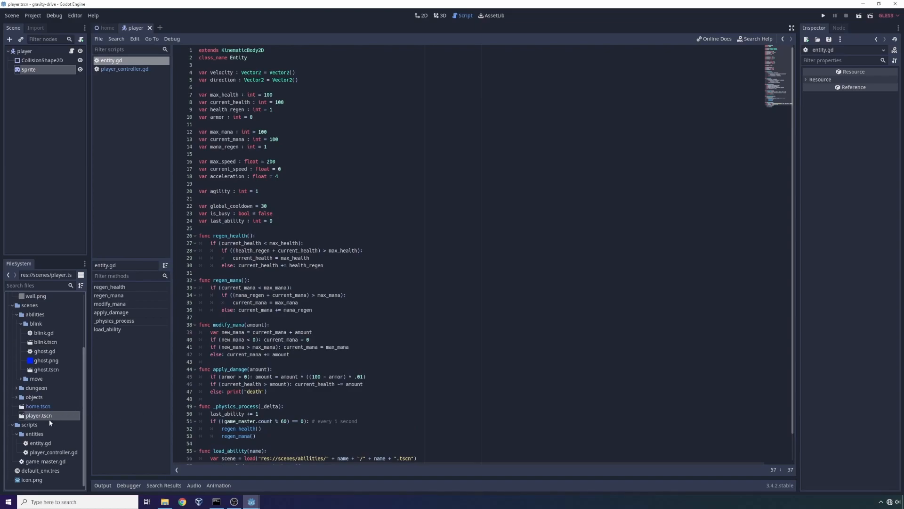
Review player_controller.gd against entity.gd and highlight its four movement input lines.
{"action": "left_click", "coordinate": [124, 68]}
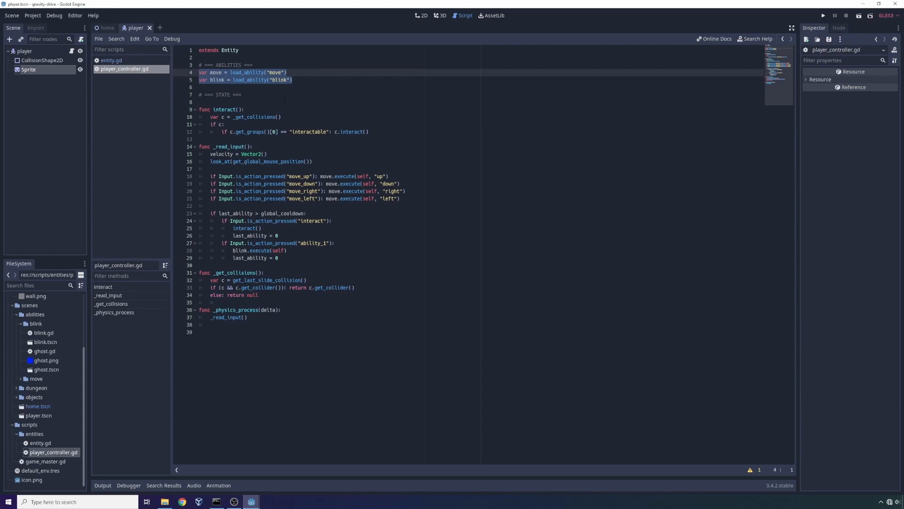
{"action": "left_click", "coordinate": [40, 443]}
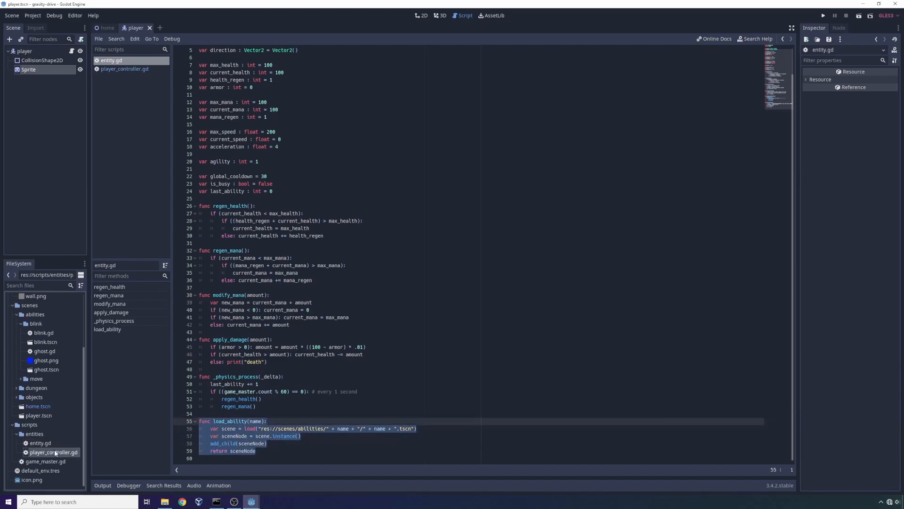
{"action": "left_click", "coordinate": [124, 69]}
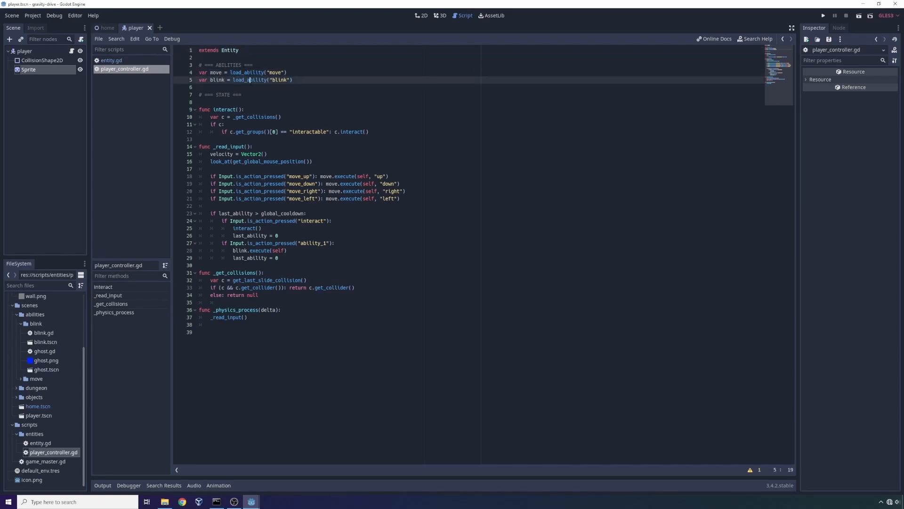
{"action": "left_click", "coordinate": [241, 94]}
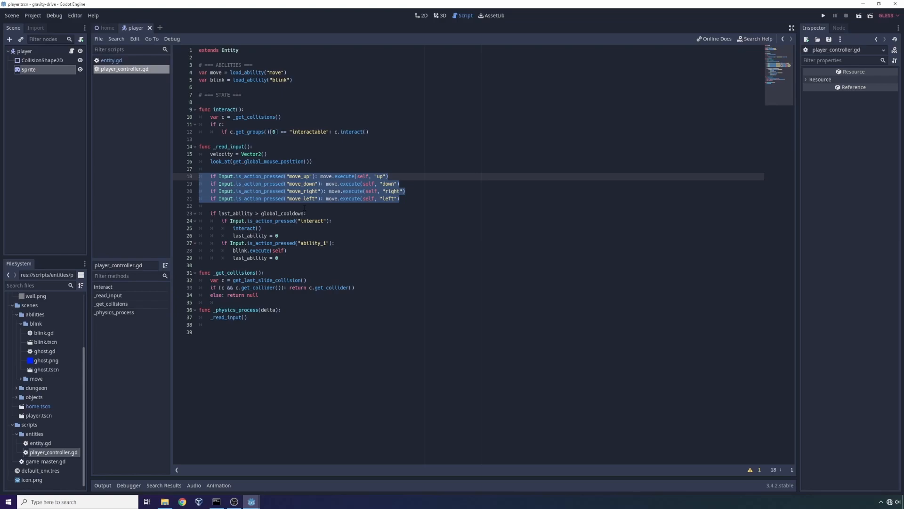
Highlight the move ability's execute call on the move_up line and collapse the blink folder.
{"action": "left_click", "coordinate": [270, 213]}
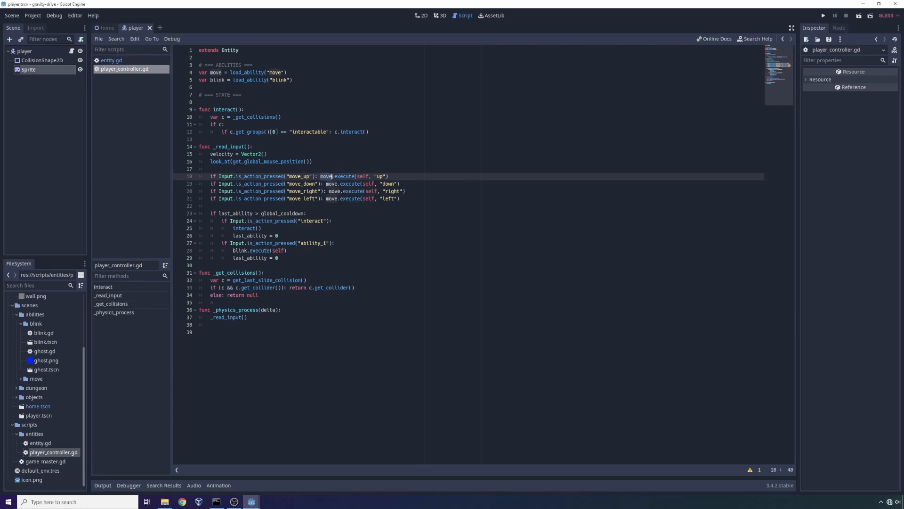
{"action": "double_click", "coordinate": [345, 176]}
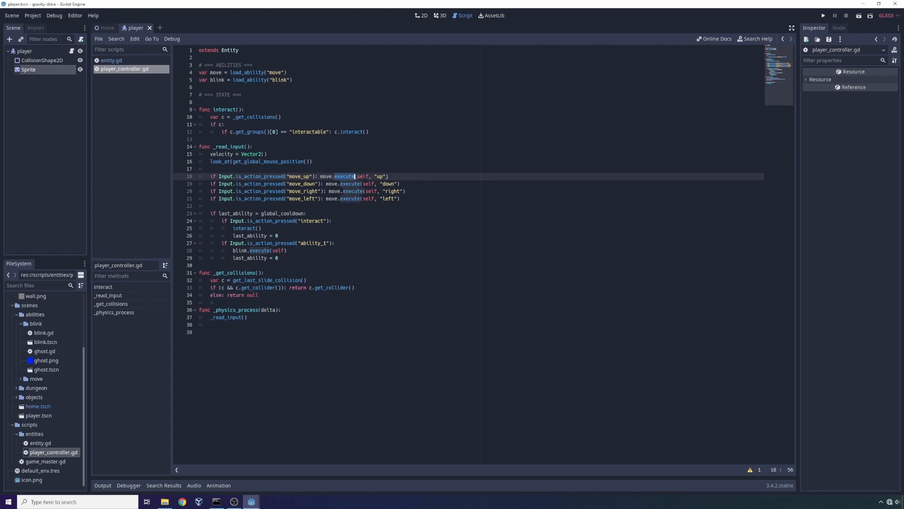
{"action": "left_click", "coordinate": [199, 176]}
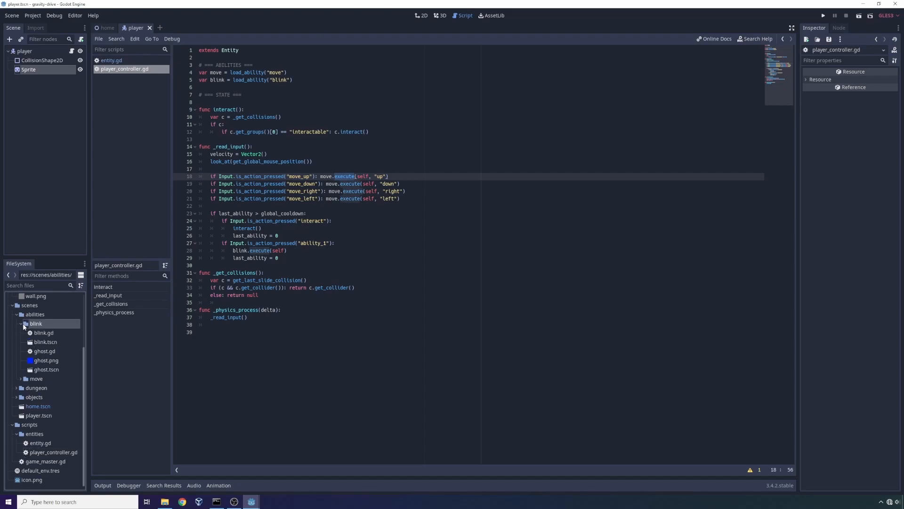
{"action": "left_click", "coordinate": [21, 323]}
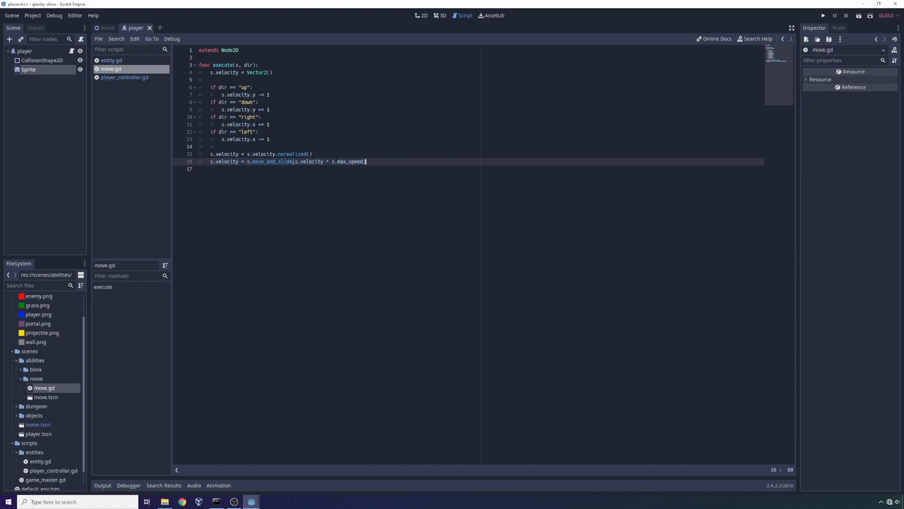
Open the move.tscn ability scene with its single move node.
{"action": "double_click", "coordinate": [271, 161]}
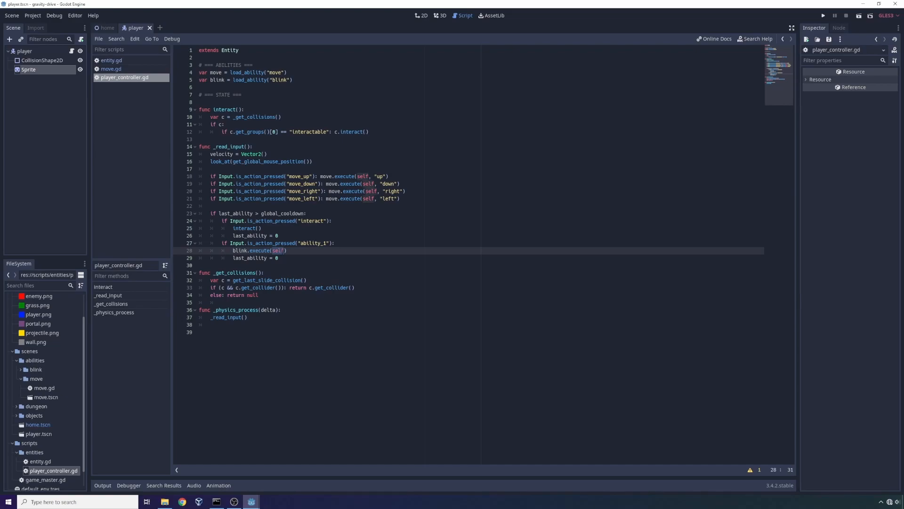
{"action": "mouse_move", "coordinate": [47, 426]}
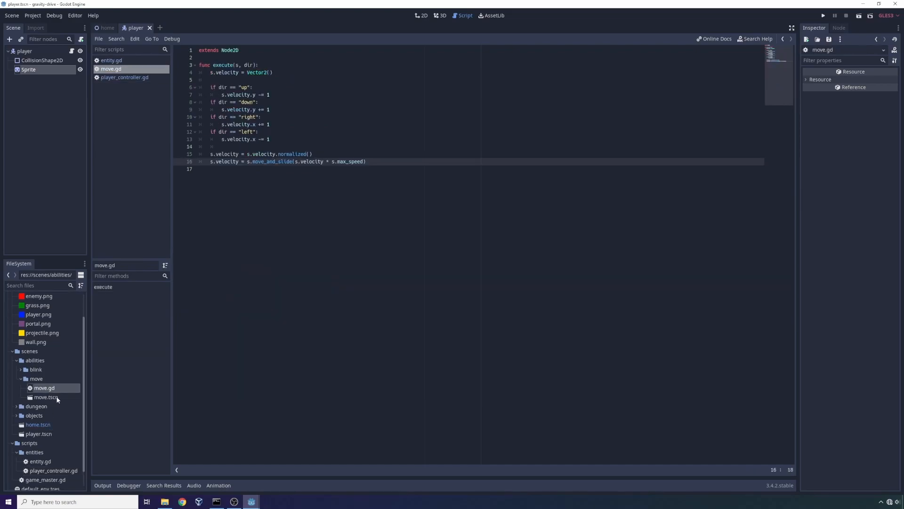
{"action": "double_click", "coordinate": [45, 396]}
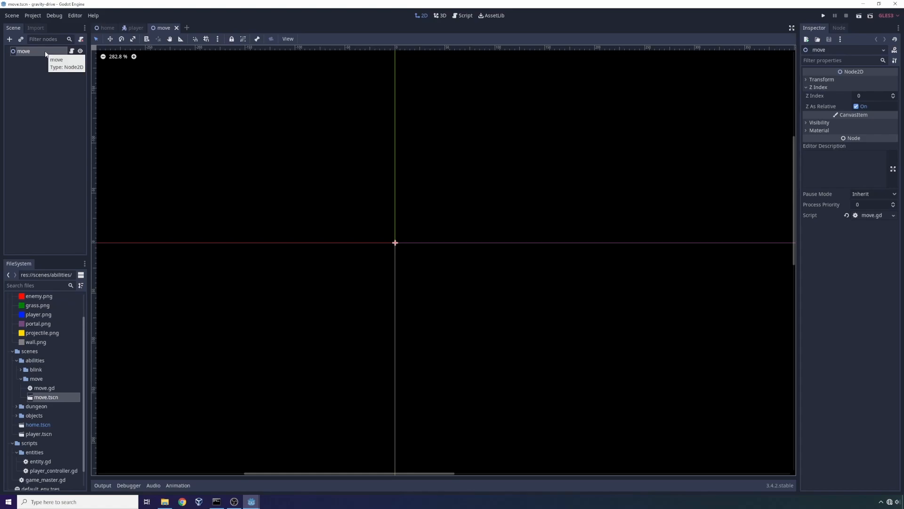
Show move.gd from the move node, highlight its whole execute function, and expand the blink folder.
{"action": "double_click", "coordinate": [45, 387]}
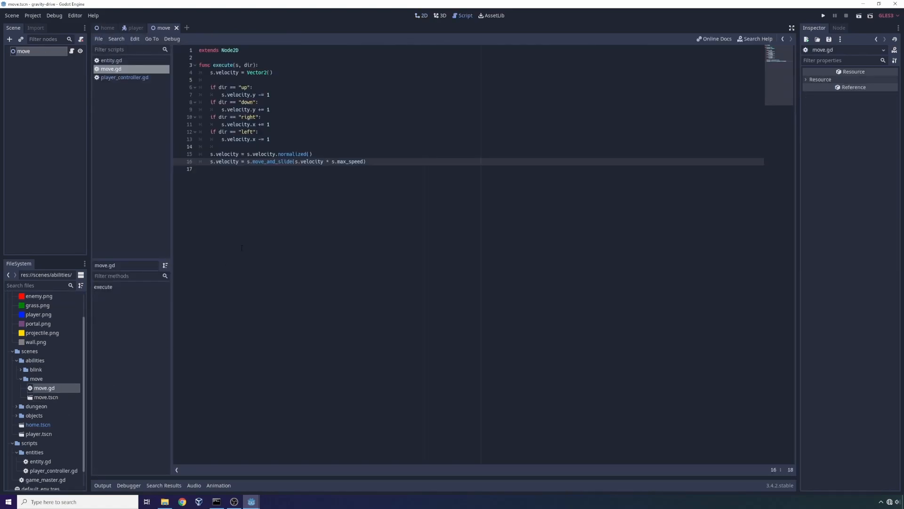
{"action": "left_click", "coordinate": [46, 397]}
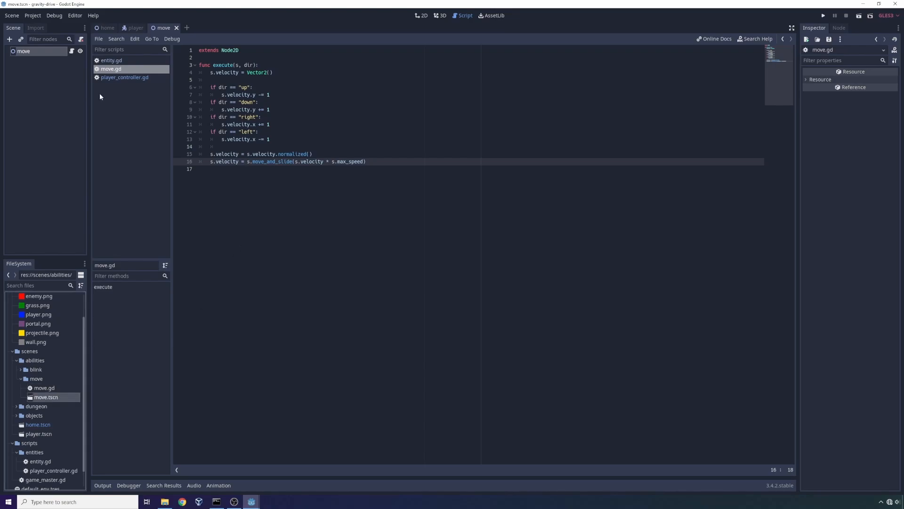
{"action": "mouse_move", "coordinate": [101, 92]}
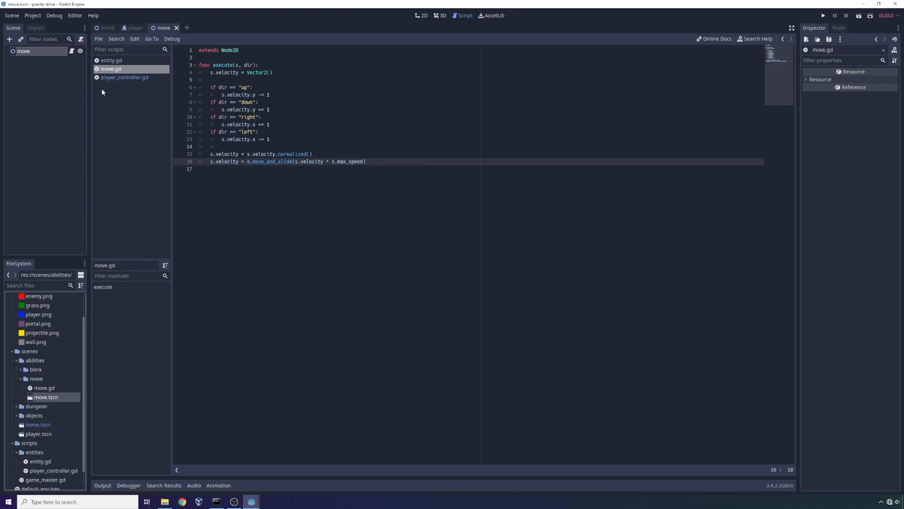
{"action": "mouse_move", "coordinate": [46, 404]}
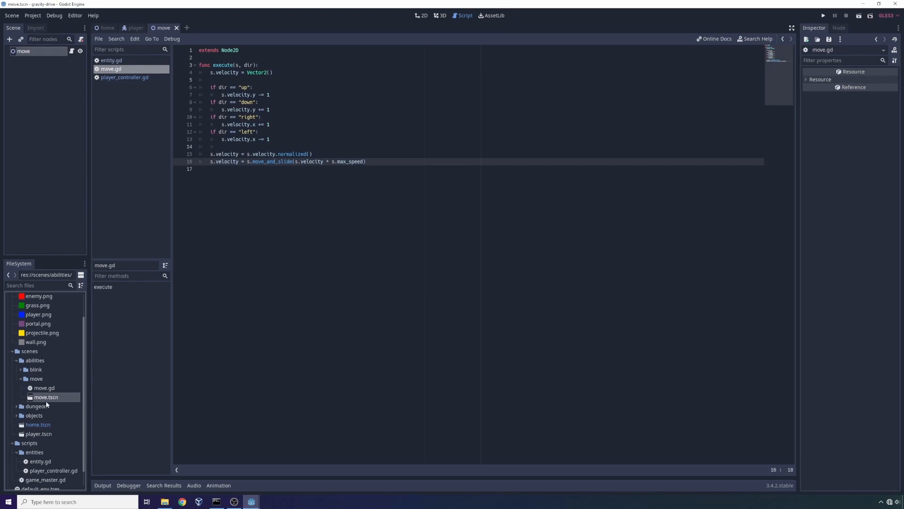
{"action": "mouse_move", "coordinate": [45, 397]}
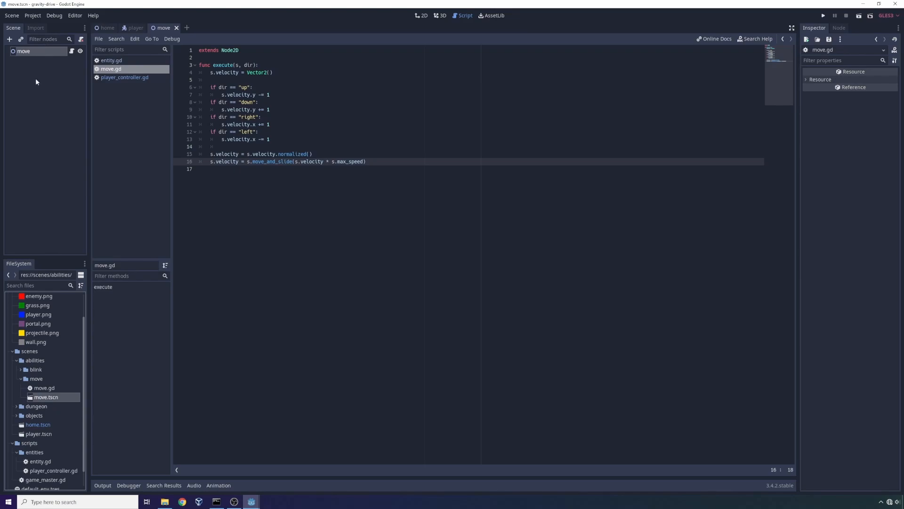
{"action": "left_click", "coordinate": [201, 169]}
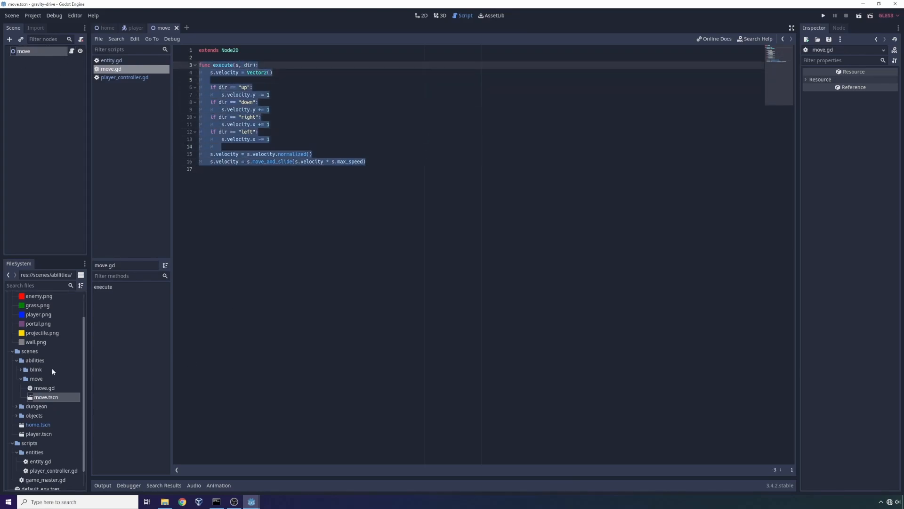
{"action": "left_click", "coordinate": [21, 369]}
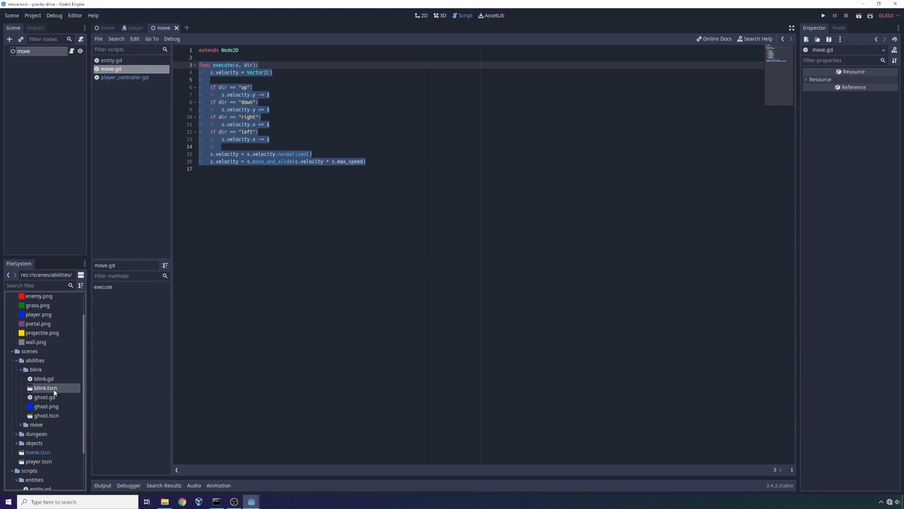
Open the blink ability scene, review blink.gd, then open the ghost sub-scene.
{"action": "double_click", "coordinate": [45, 387]}
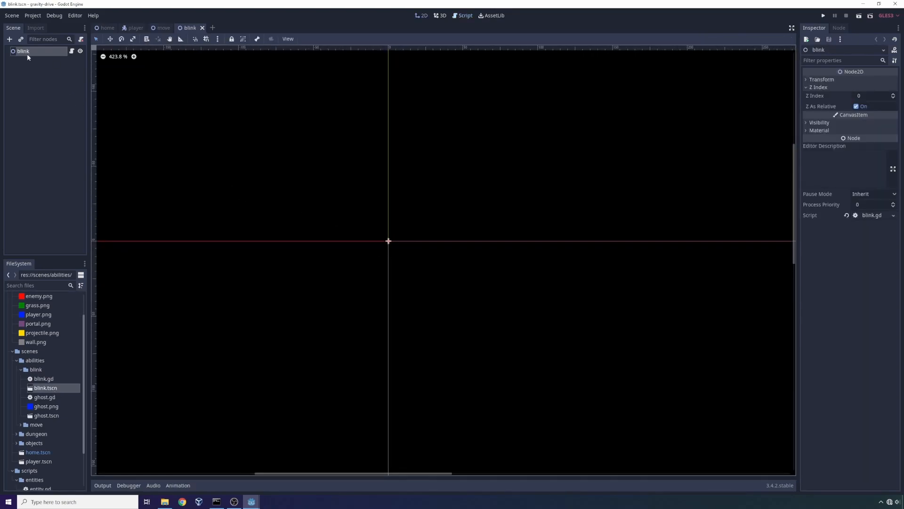
{"action": "mouse_move", "coordinate": [192, 396]}
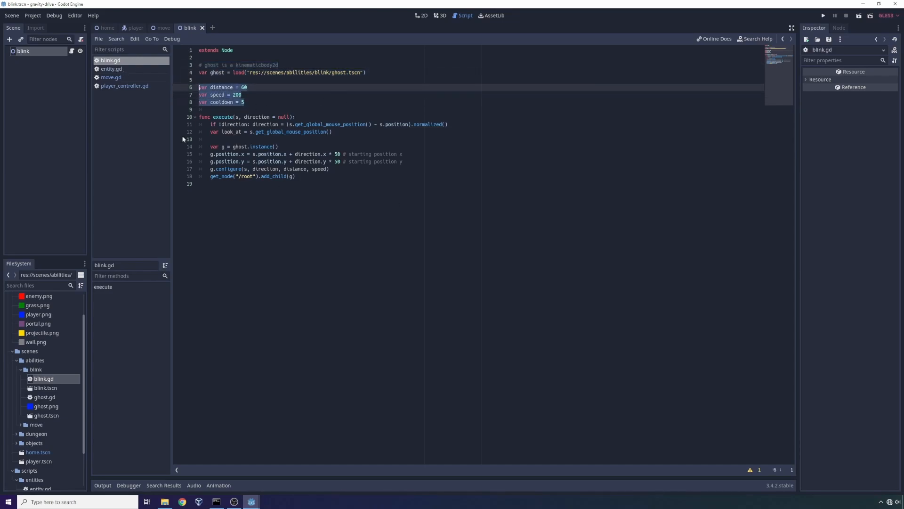
{"action": "mouse_move", "coordinate": [37, 461]}
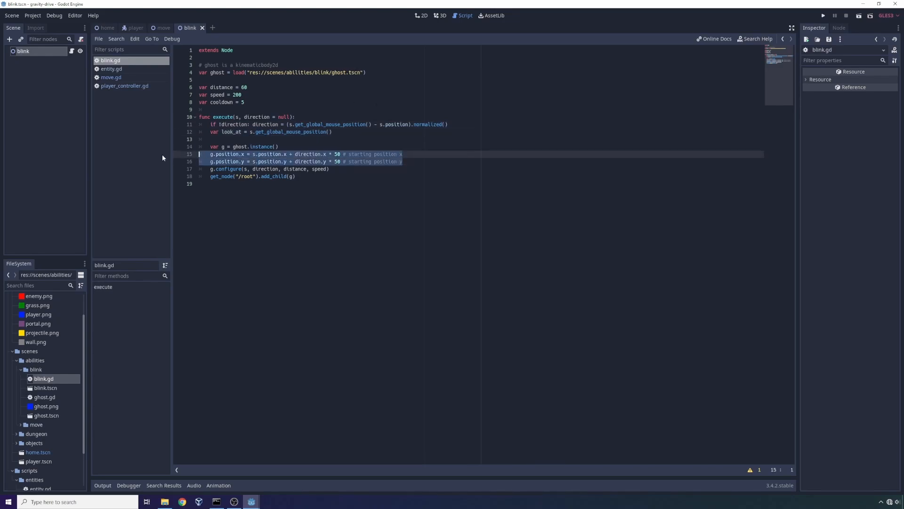
{"action": "left_click", "coordinate": [227, 169]}
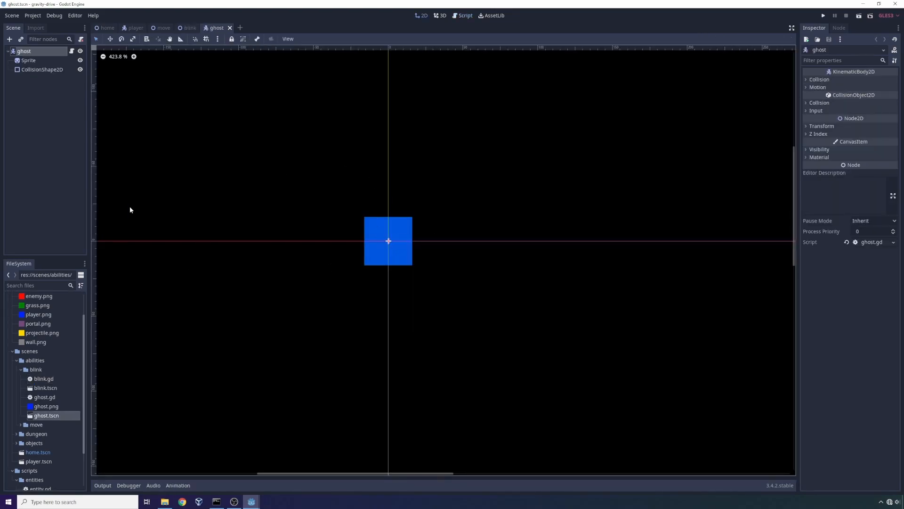
Show ghost.gd's move function, save the scene and run the game to test the blink.
{"action": "left_click", "coordinate": [465, 15]}
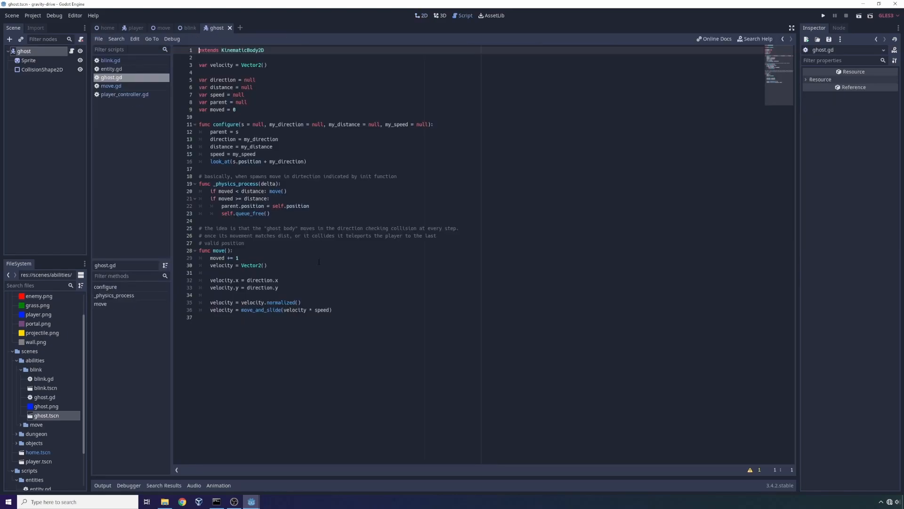
{"action": "left_click", "coordinate": [231, 272]}
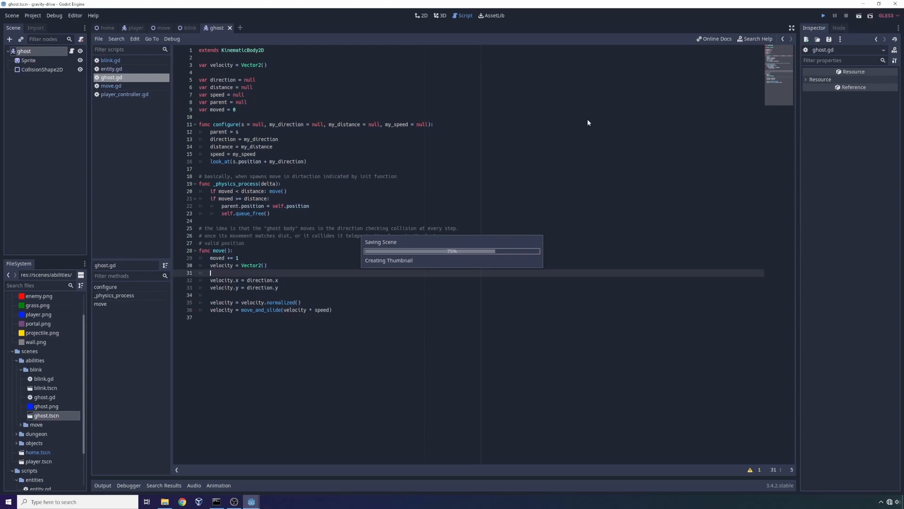
{"action": "left_click", "coordinate": [823, 16]}
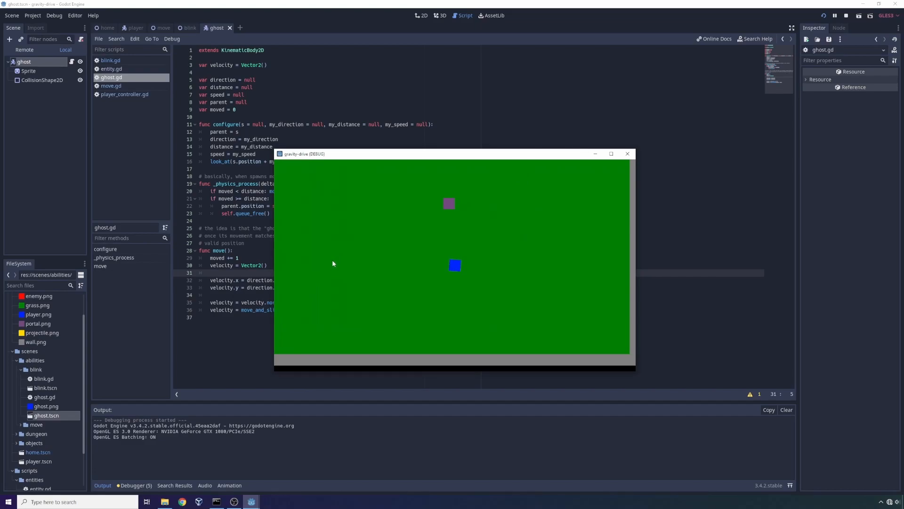
{"action": "mouse_move", "coordinate": [339, 270]}
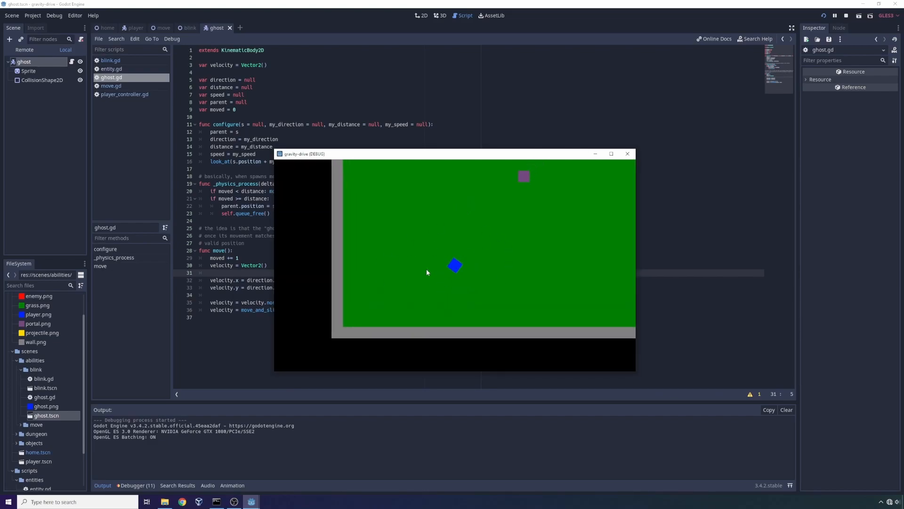
{"action": "mouse_move", "coordinate": [441, 247]}
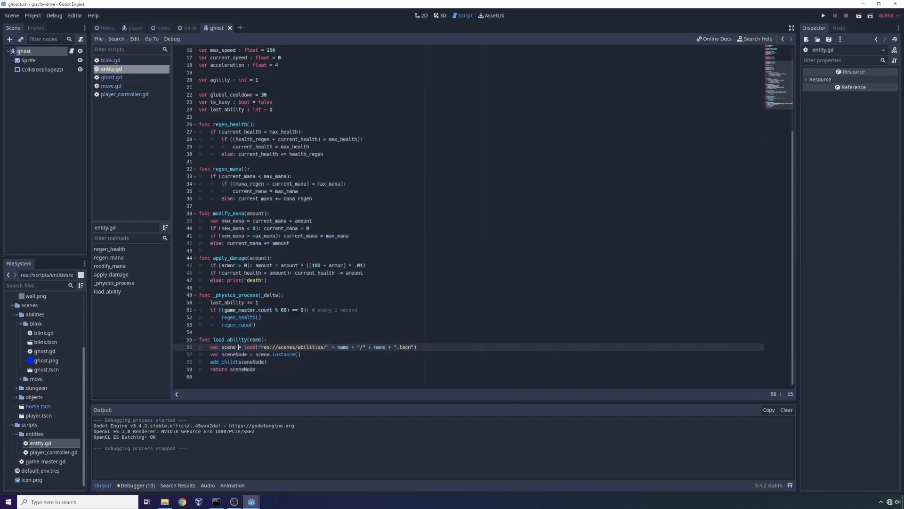
Highlight where player_controller.gd loads the blink ability, then show blink.gd.
{"action": "left_click", "coordinate": [125, 94]}
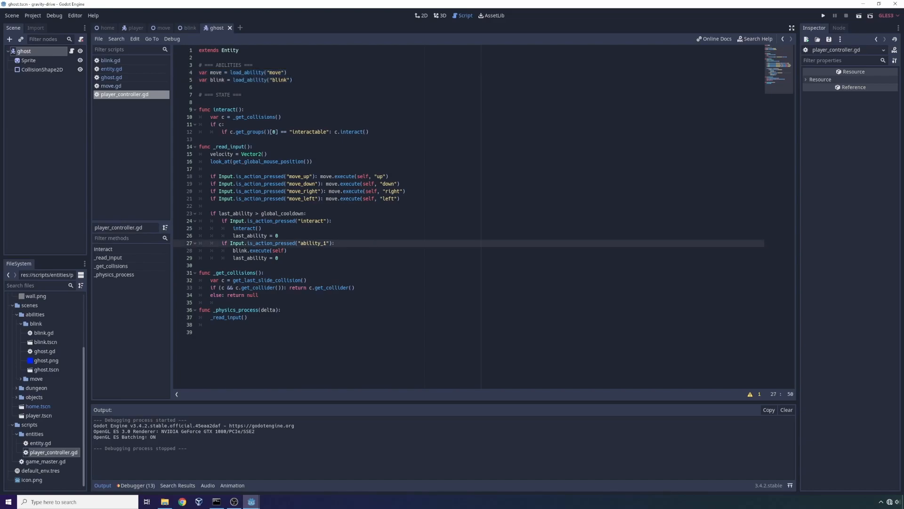
{"action": "left_click", "coordinate": [278, 258]}
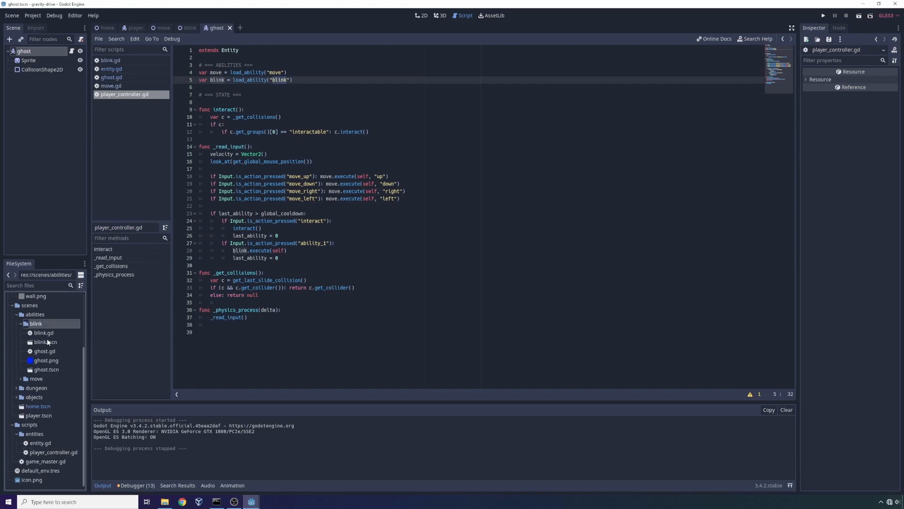
{"action": "left_click", "coordinate": [188, 27]}
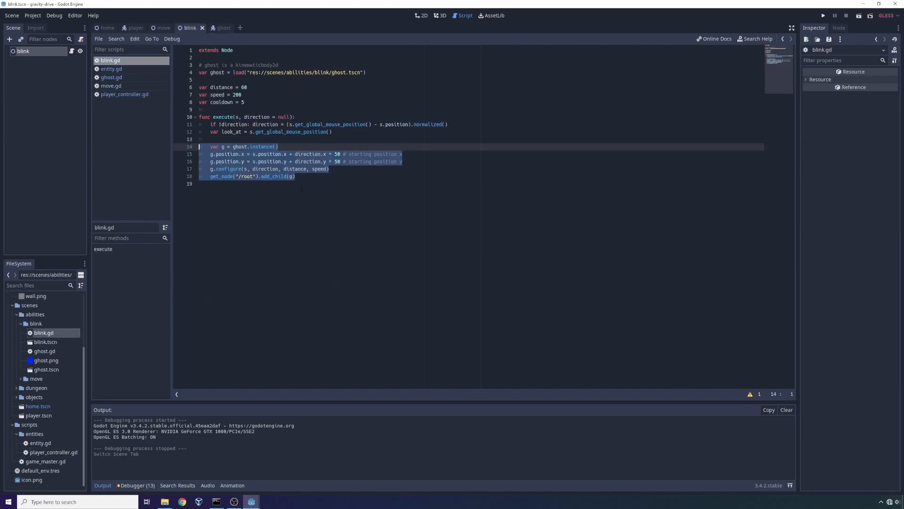
Highlight blink.gd's ghost starting-position and instancing lines, then switch to the ghost scene.
{"action": "left_click", "coordinate": [223, 117]}
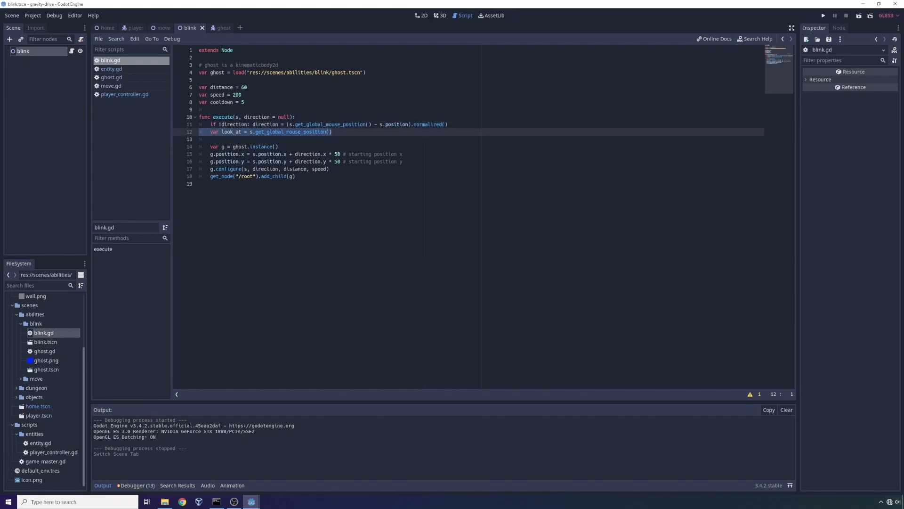
{"action": "left_click", "coordinate": [328, 132]}
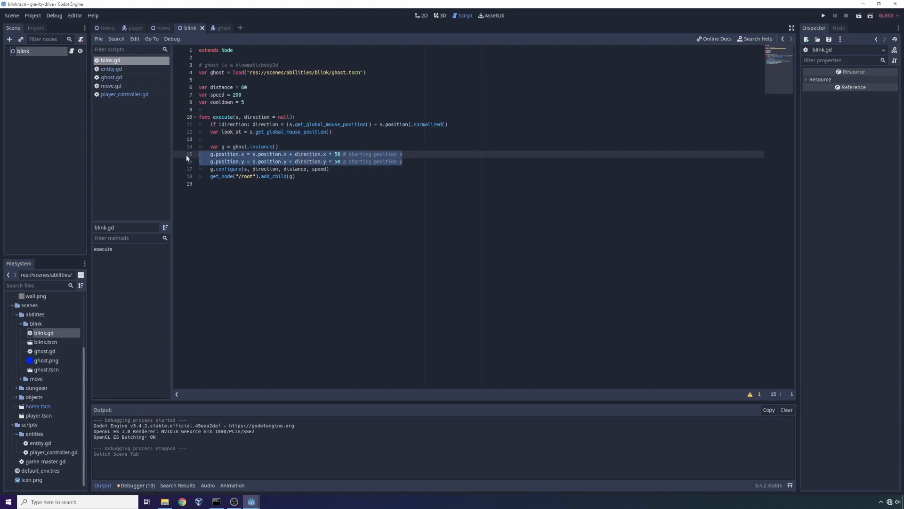
{"action": "left_click", "coordinate": [239, 146]}
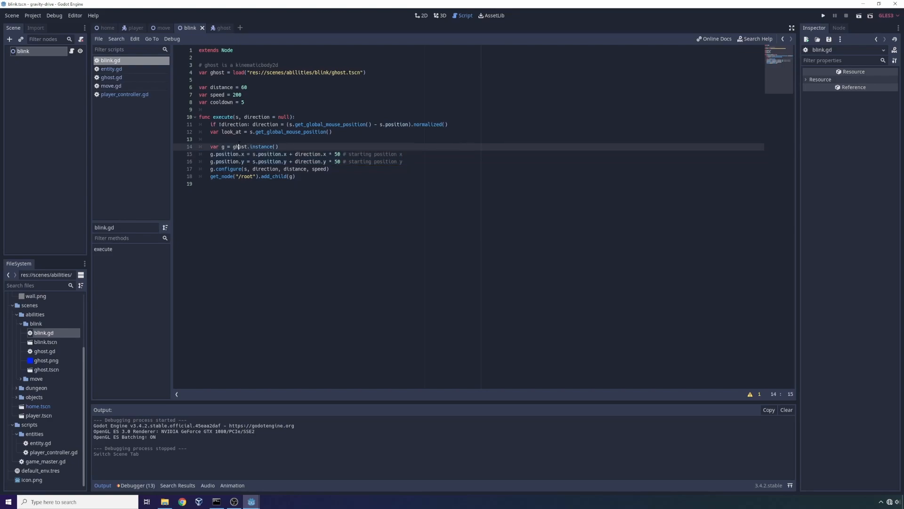
{"action": "left_click", "coordinate": [218, 28]}
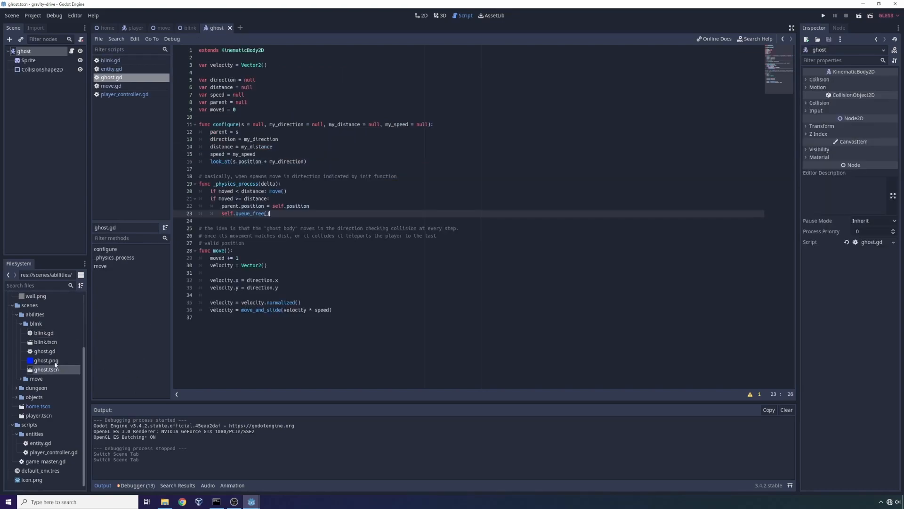
Inspect the ghost's Sprite and root nodes and show ghost.gd again.
{"action": "left_click", "coordinate": [27, 60]}
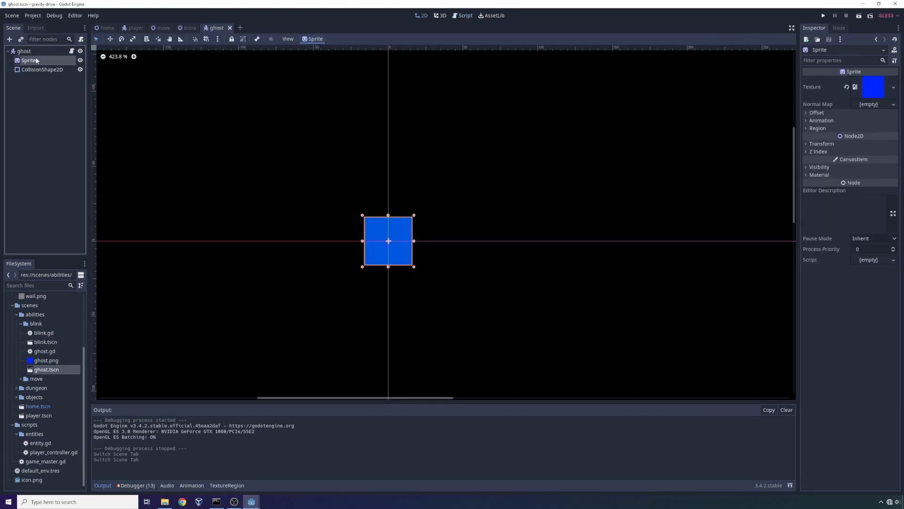
{"action": "left_click", "coordinate": [23, 51]}
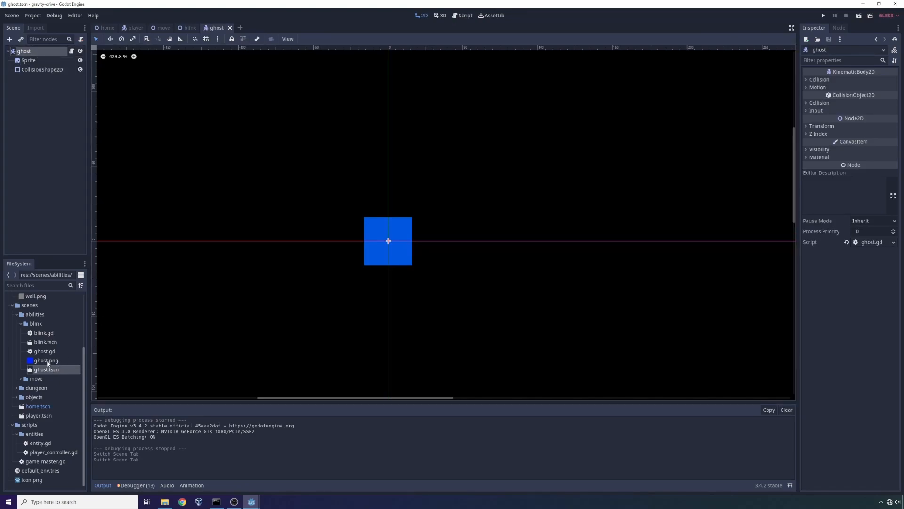
{"action": "left_click", "coordinate": [463, 15]}
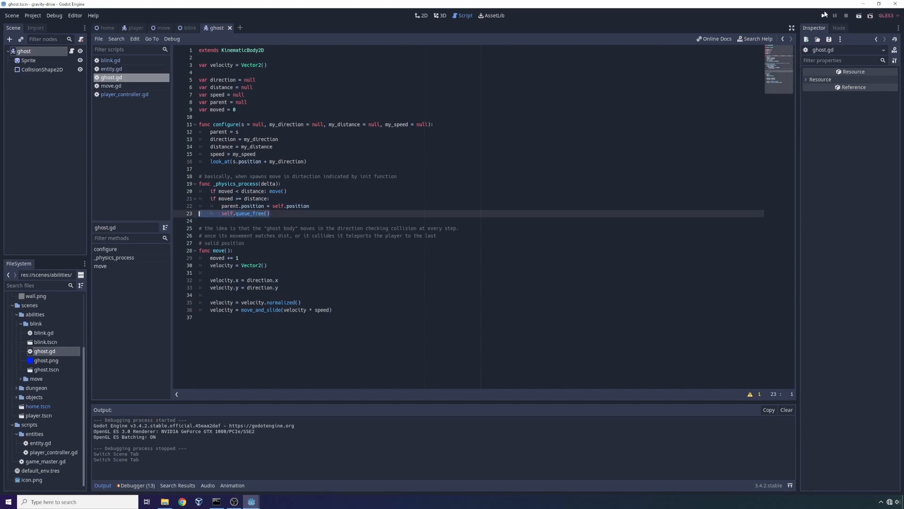
Run the game again, then show player_controller.gd's blink loading code.
{"action": "left_click", "coordinate": [825, 15]}
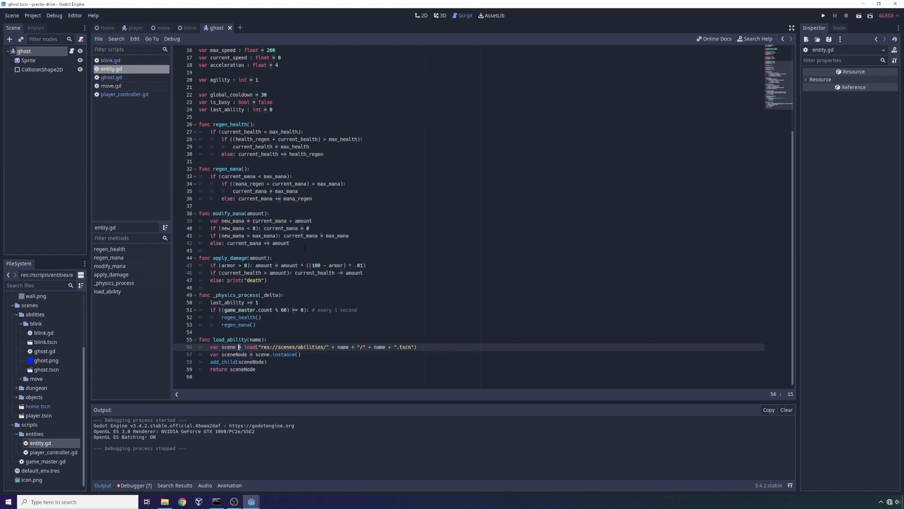
{"action": "left_click", "coordinate": [124, 94]}
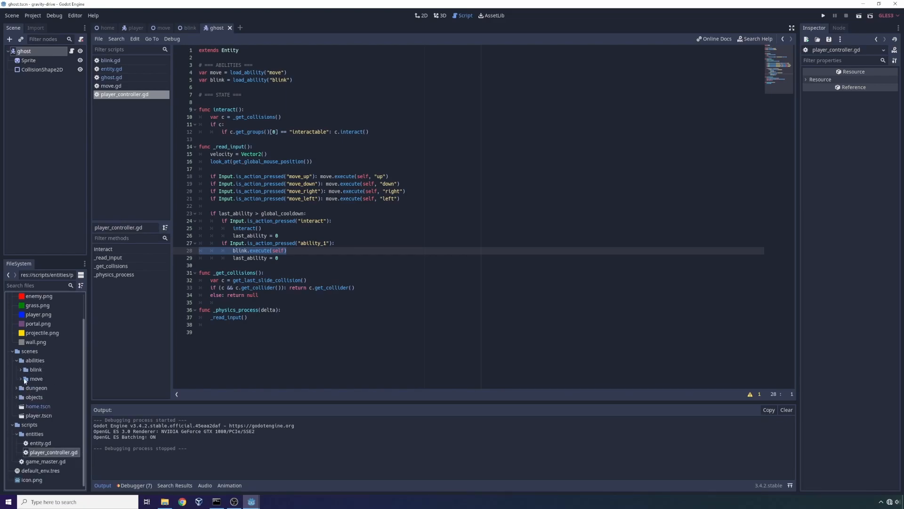
Collapse the move ability folder under scenes/abilities in the FileSystem dock.
{"action": "left_click", "coordinate": [35, 369]}
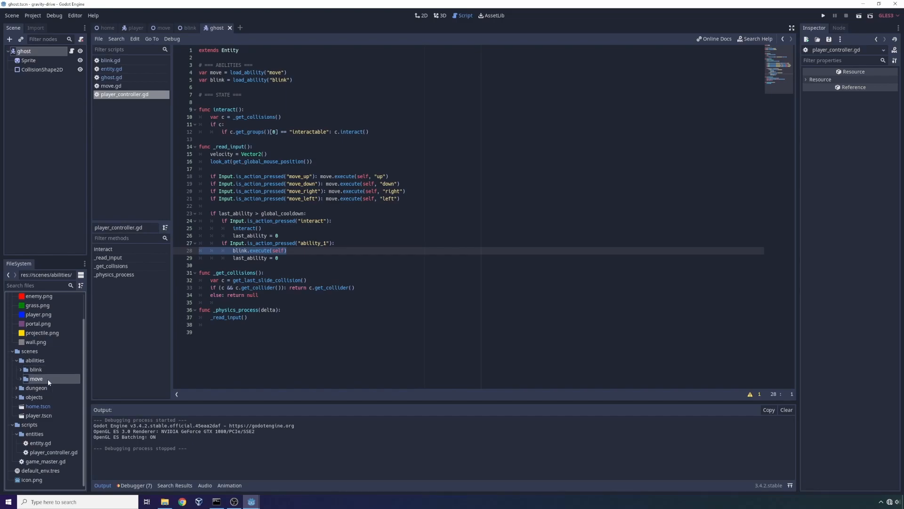
{"action": "mouse_move", "coordinate": [36, 379]}
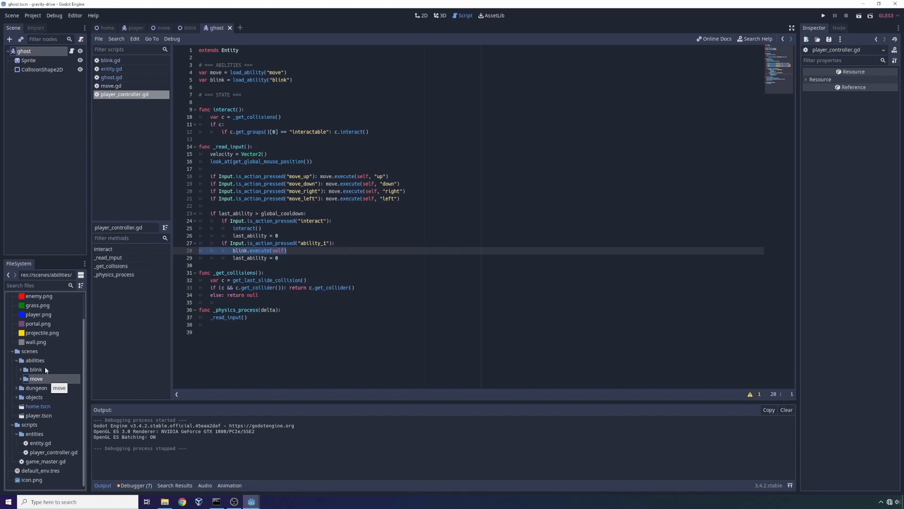
{"action": "mouse_move", "coordinate": [37, 370]}
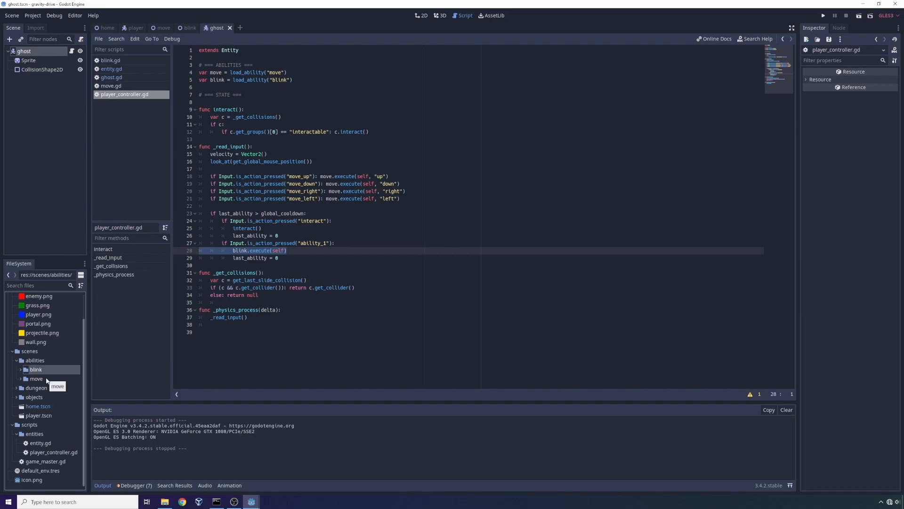